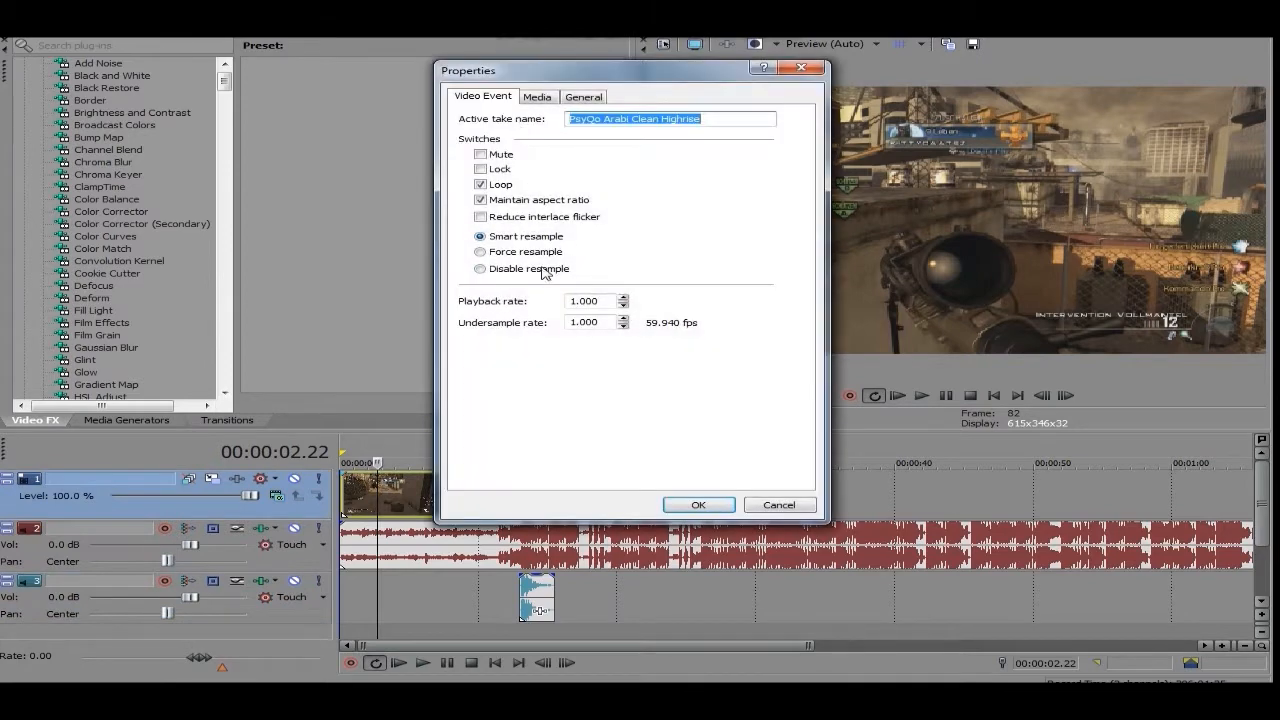
Step: Disable resample in the gameplay clip's Properties and confirm with OK
{"action": "left_click", "coordinate": [480, 268]}
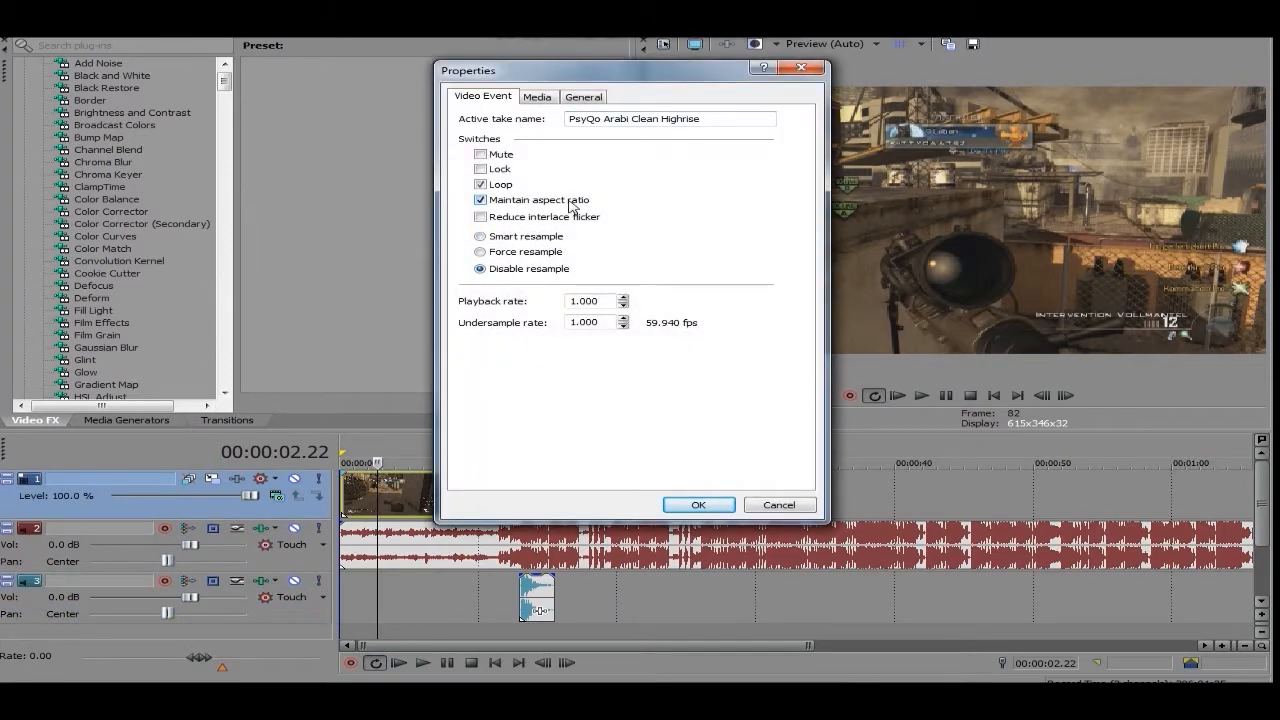
{"action": "mouse_move", "coordinate": [764, 438]}
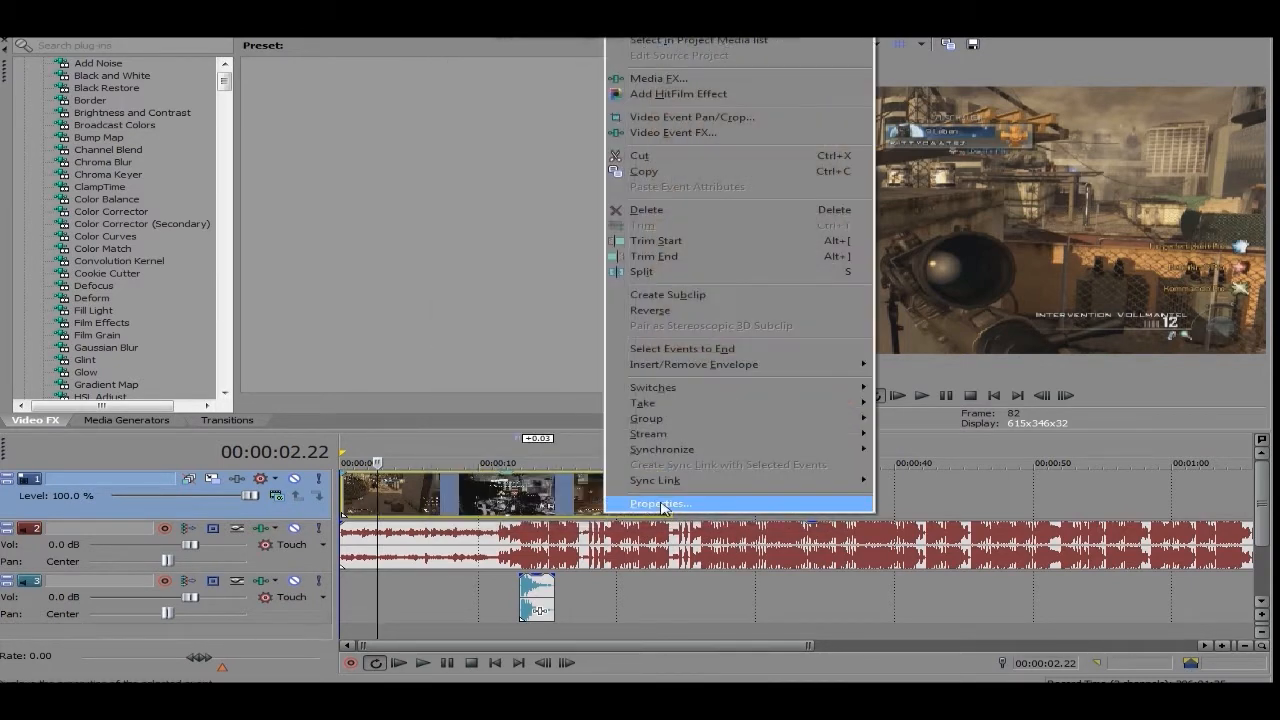
{"action": "left_click", "coordinate": [660, 504]}
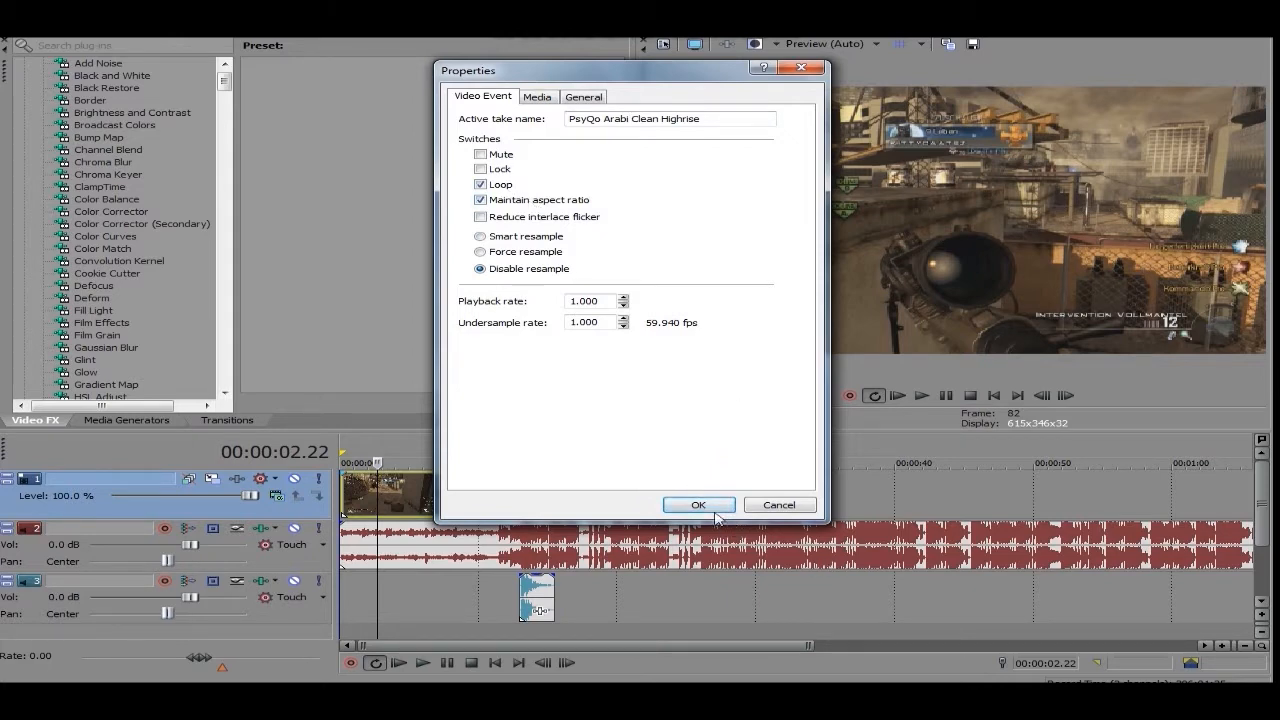
{"action": "left_click", "coordinate": [698, 504]}
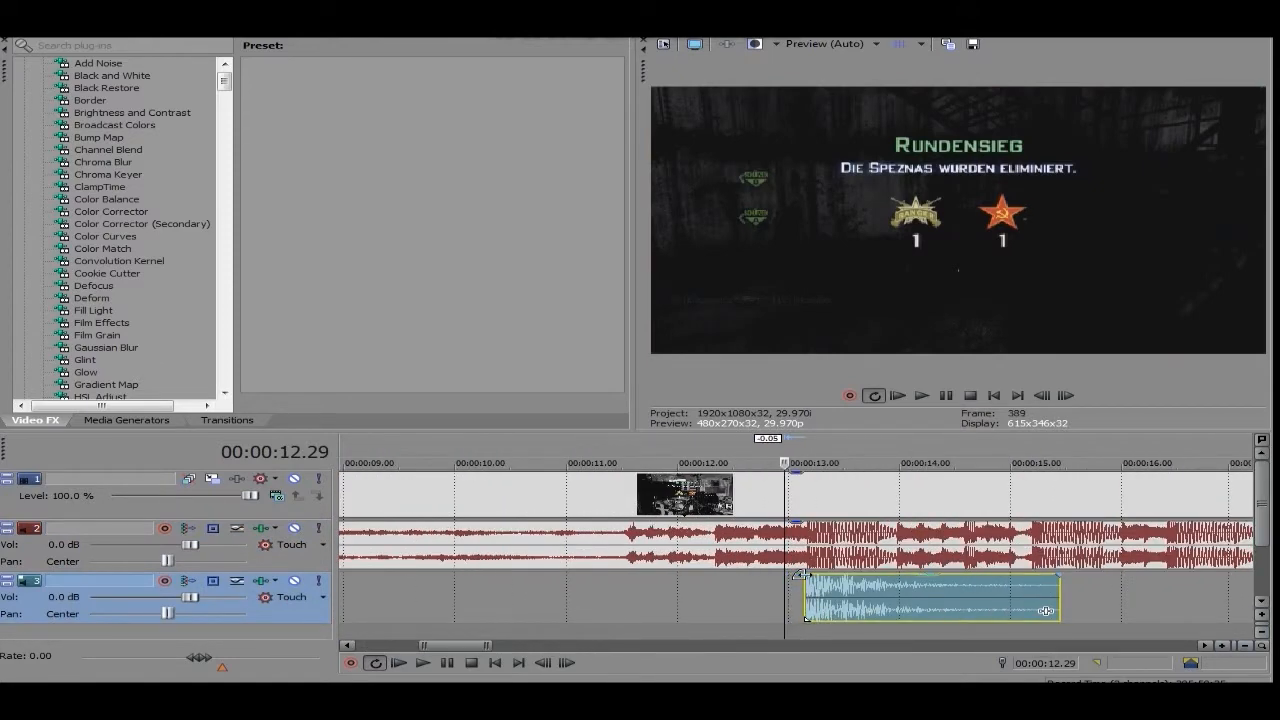
Step: Drag the music audio event left so it starts near the timeline beginning with the gameplay
{"action": "left_click", "coordinate": [1244, 646]}
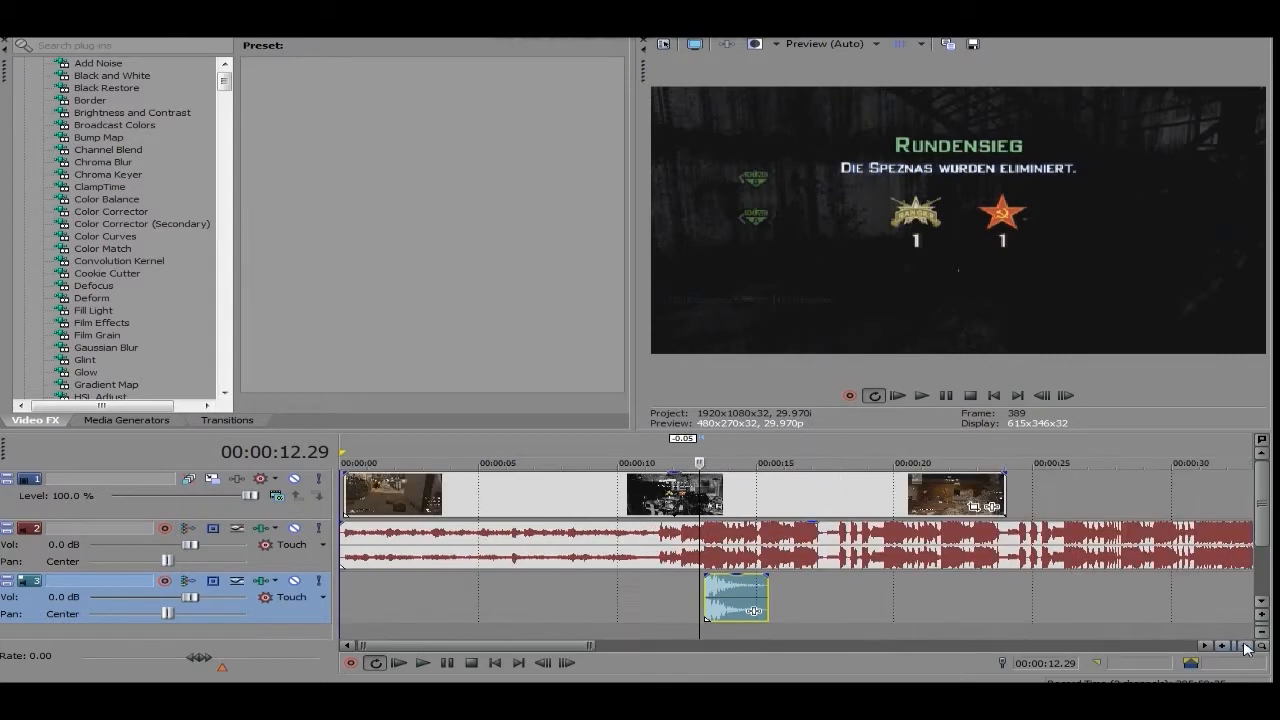
{"action": "left_click", "coordinate": [1232, 644]}
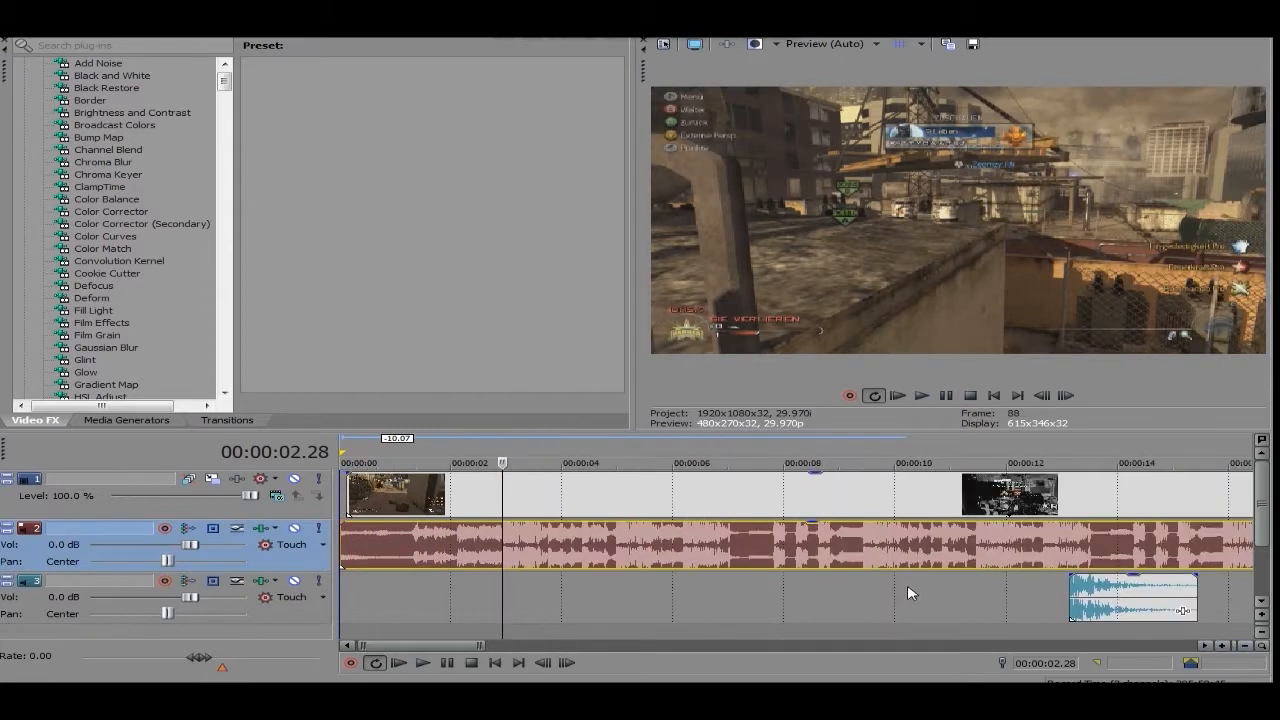
{"action": "left_click_drag", "start_coordinate": [1130, 596], "coordinate": [570, 596]}
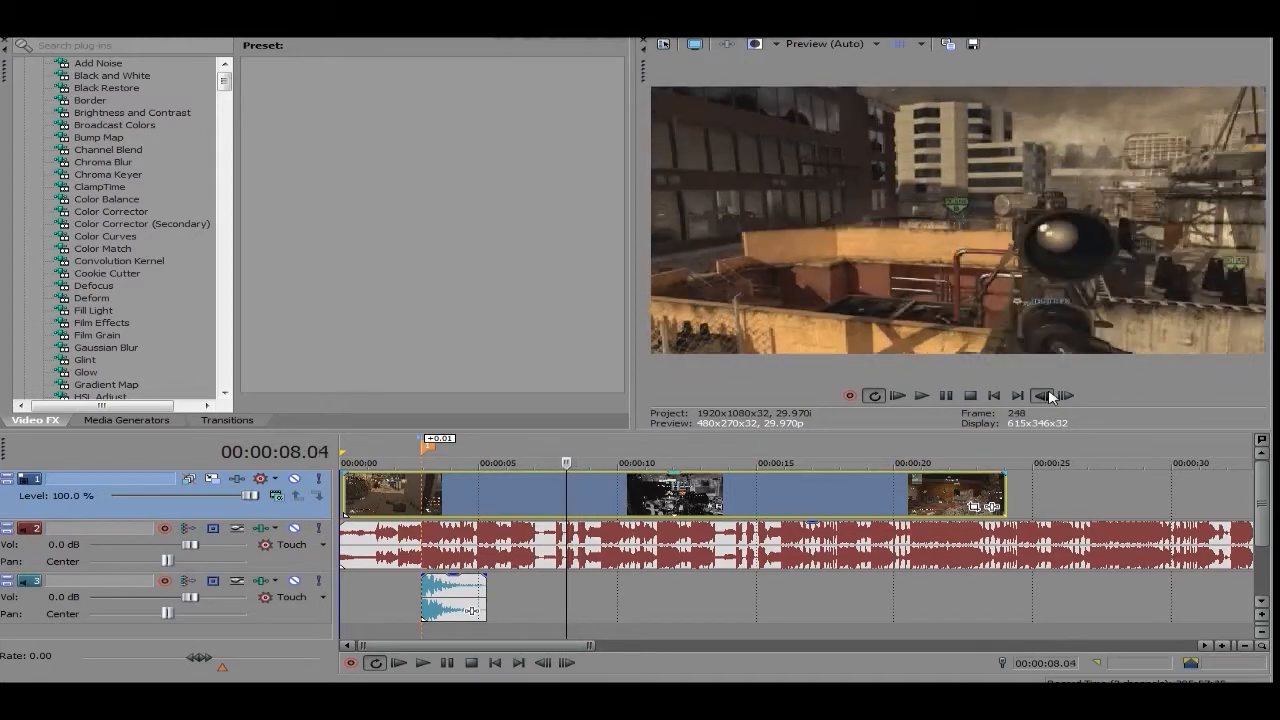
Step: Step frame by frame to the cut near 8 seconds and split the gameplay event there
{"action": "left_click", "coordinate": [1044, 396]}
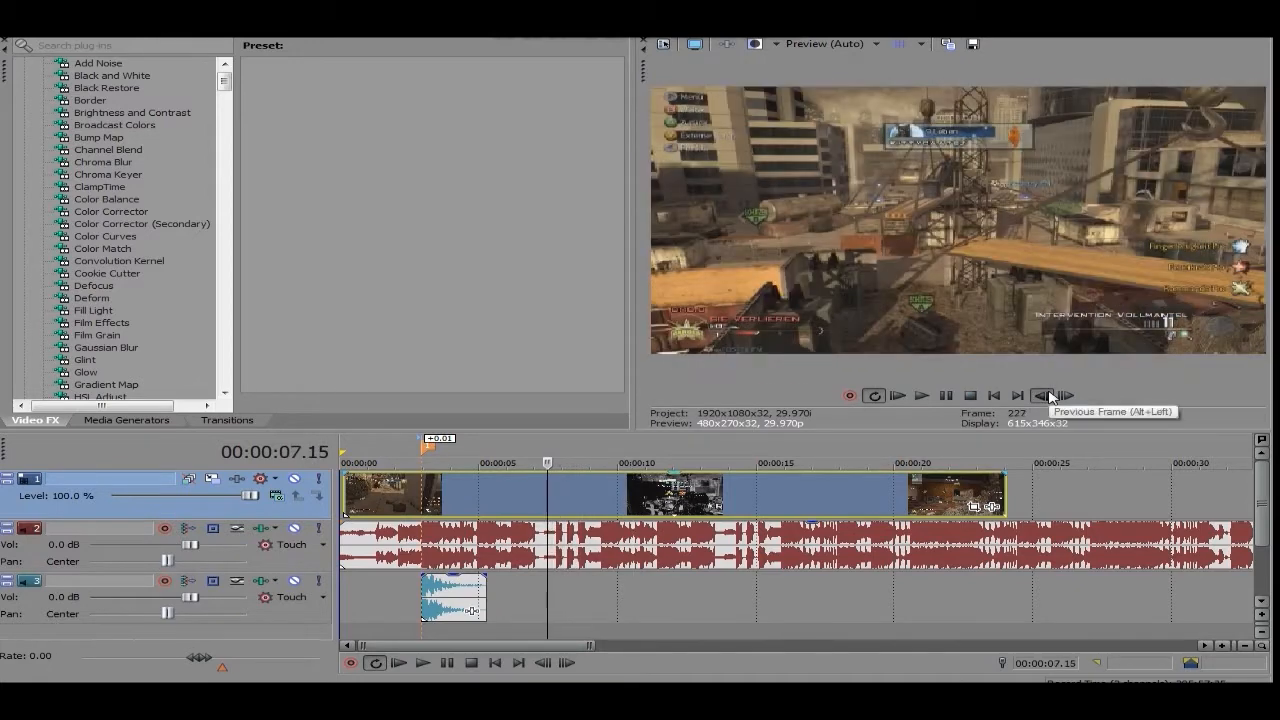
{"action": "left_click", "coordinate": [1042, 396]}
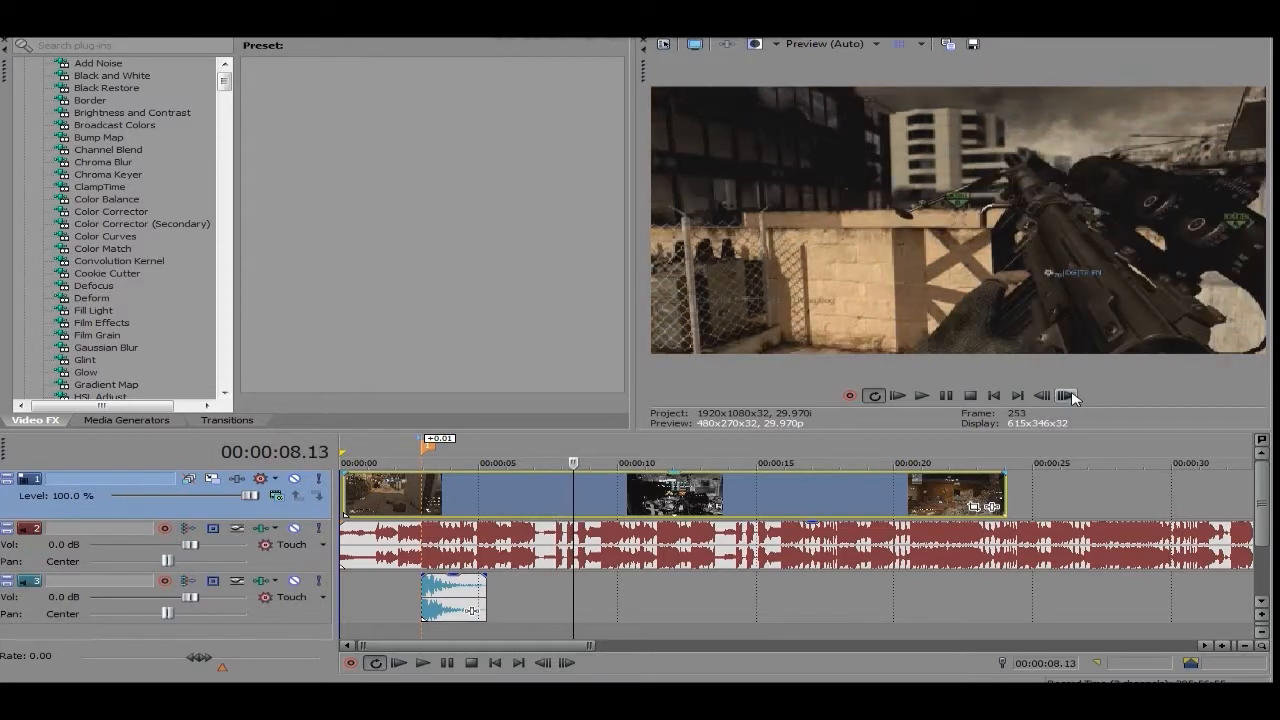
{"action": "left_click", "coordinate": [1040, 396]}
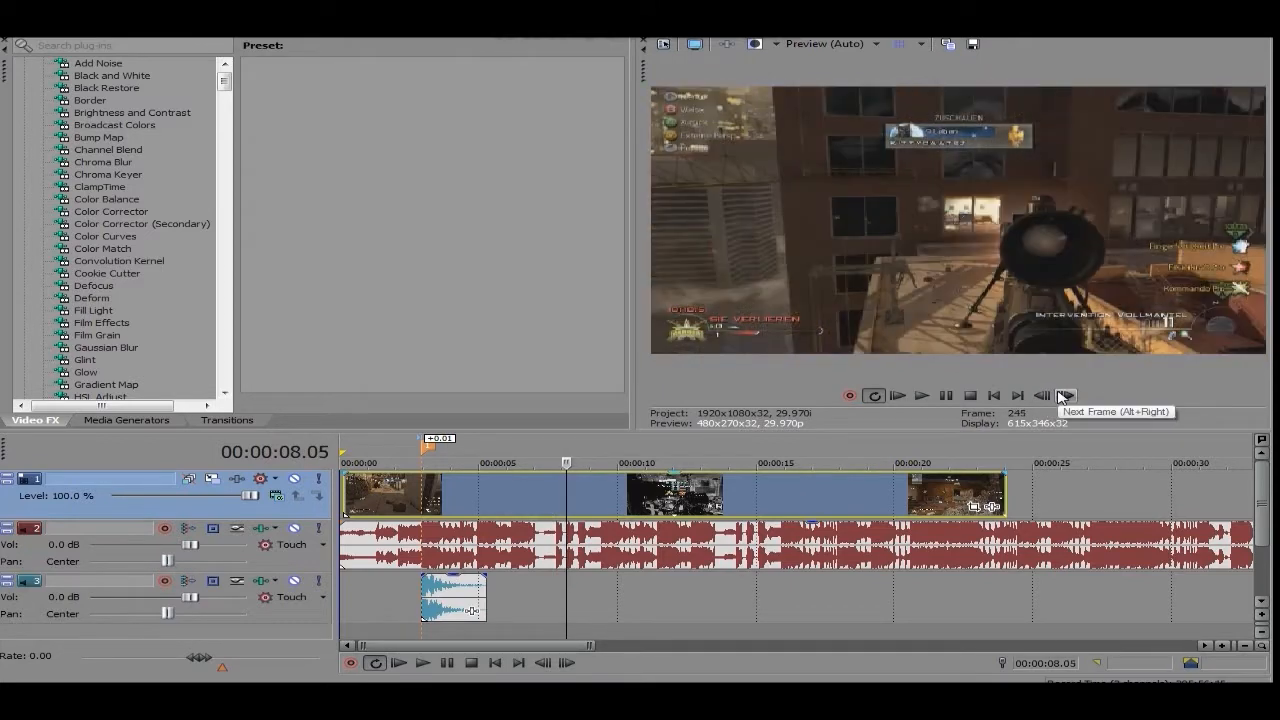
{"action": "right_click", "coordinate": [450, 492]}
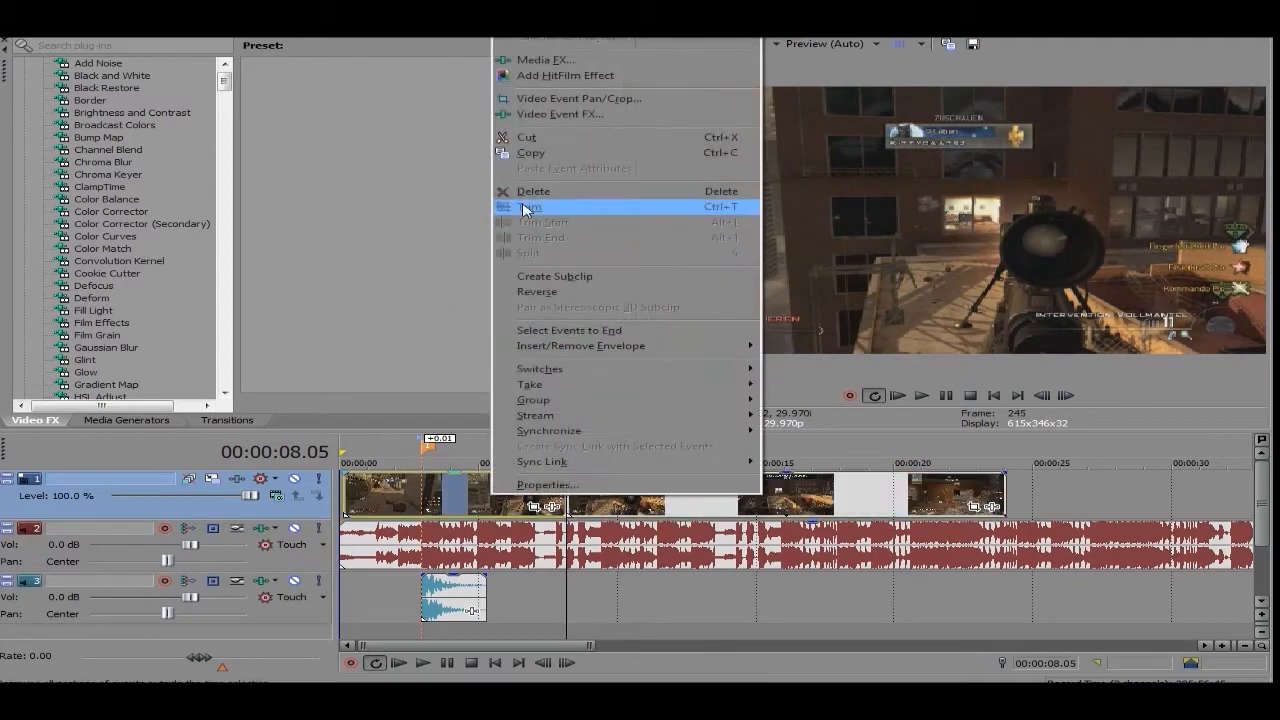
{"action": "left_click", "coordinate": [530, 206]}
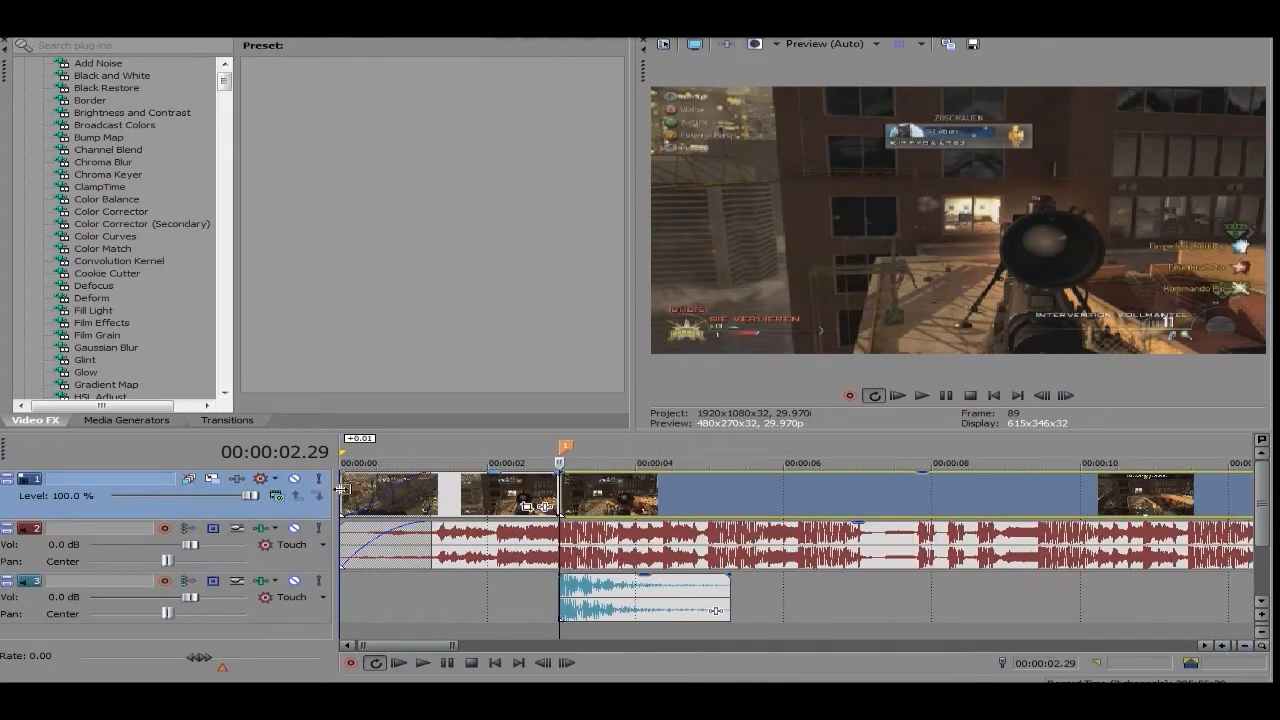
Step: Preview the section, reposition the later gameplay piece near 5 seconds and bring up its options
{"action": "left_click", "coordinate": [920, 396]}
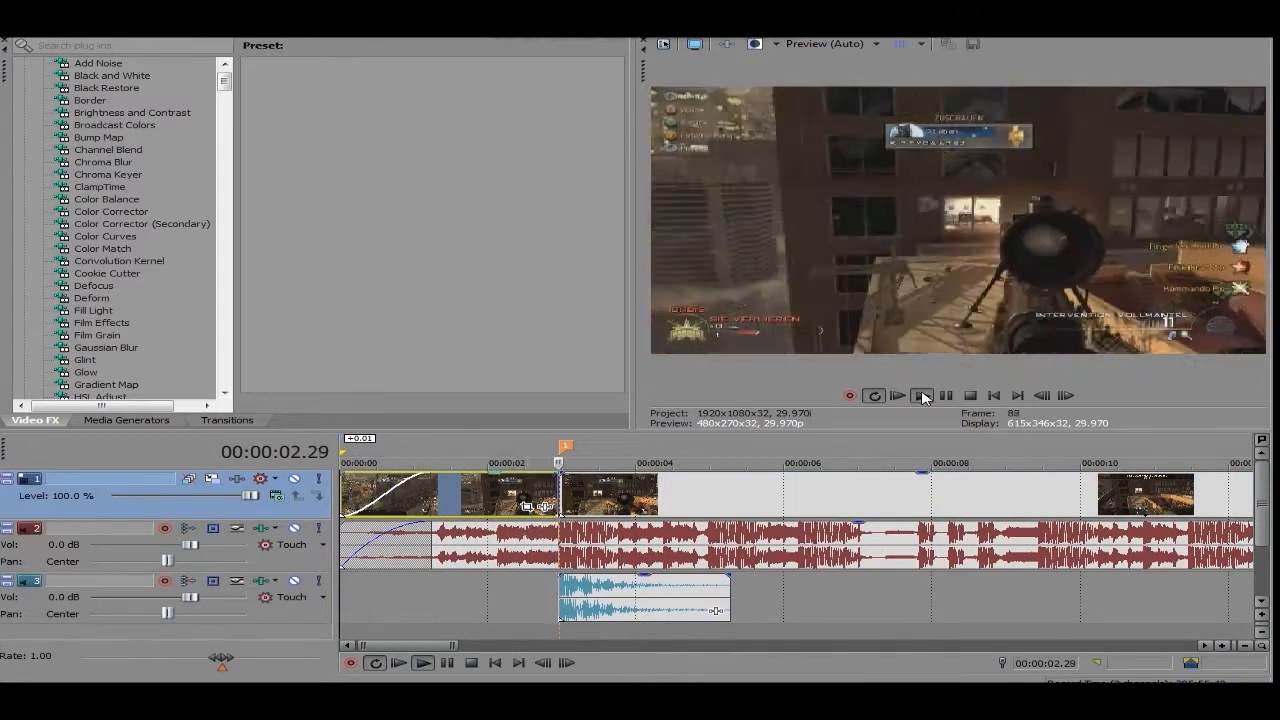
{"action": "left_click", "coordinate": [920, 396]}
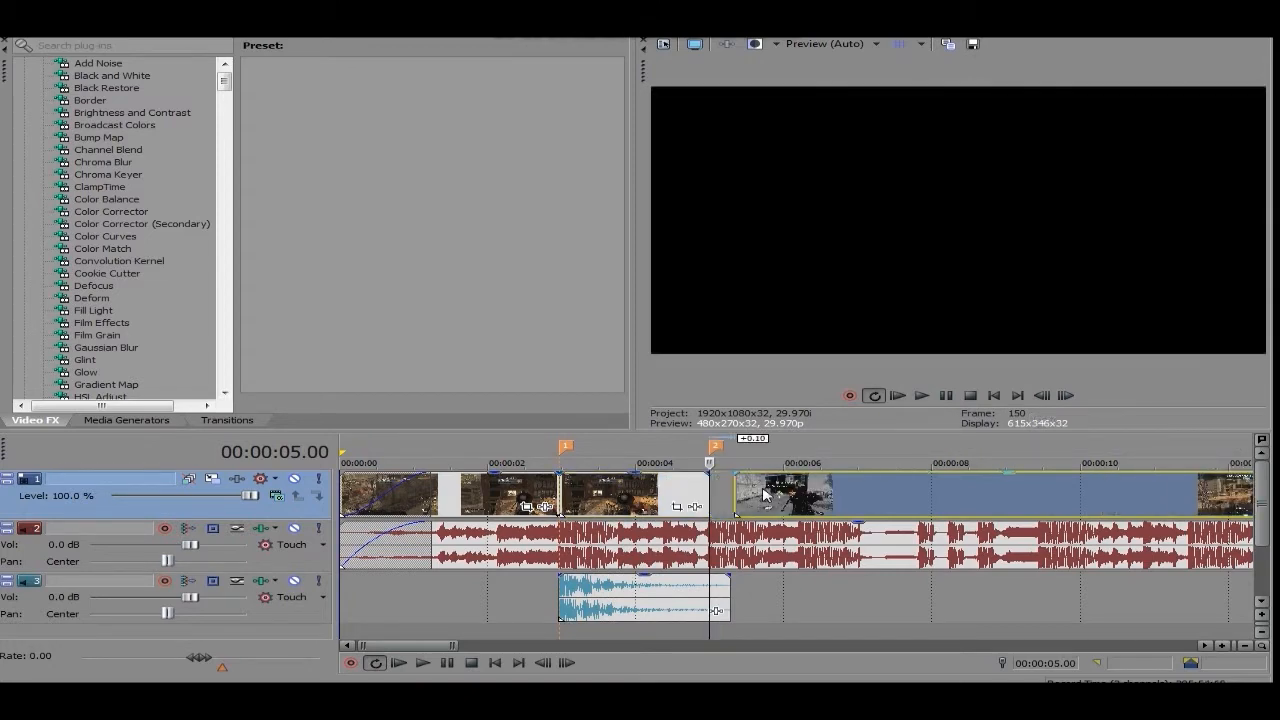
{"action": "left_click_drag", "start_coordinate": [764, 490], "coordinate": [800, 490]}
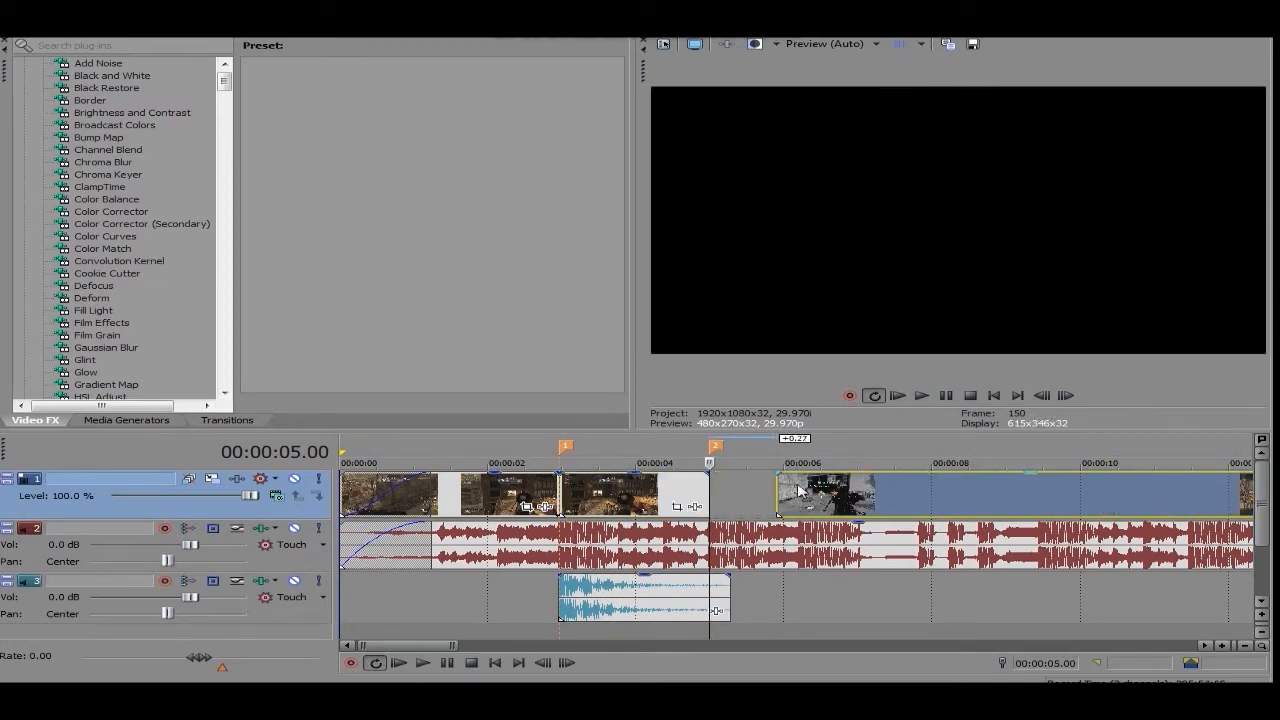
{"action": "right_click", "coordinate": [824, 490]}
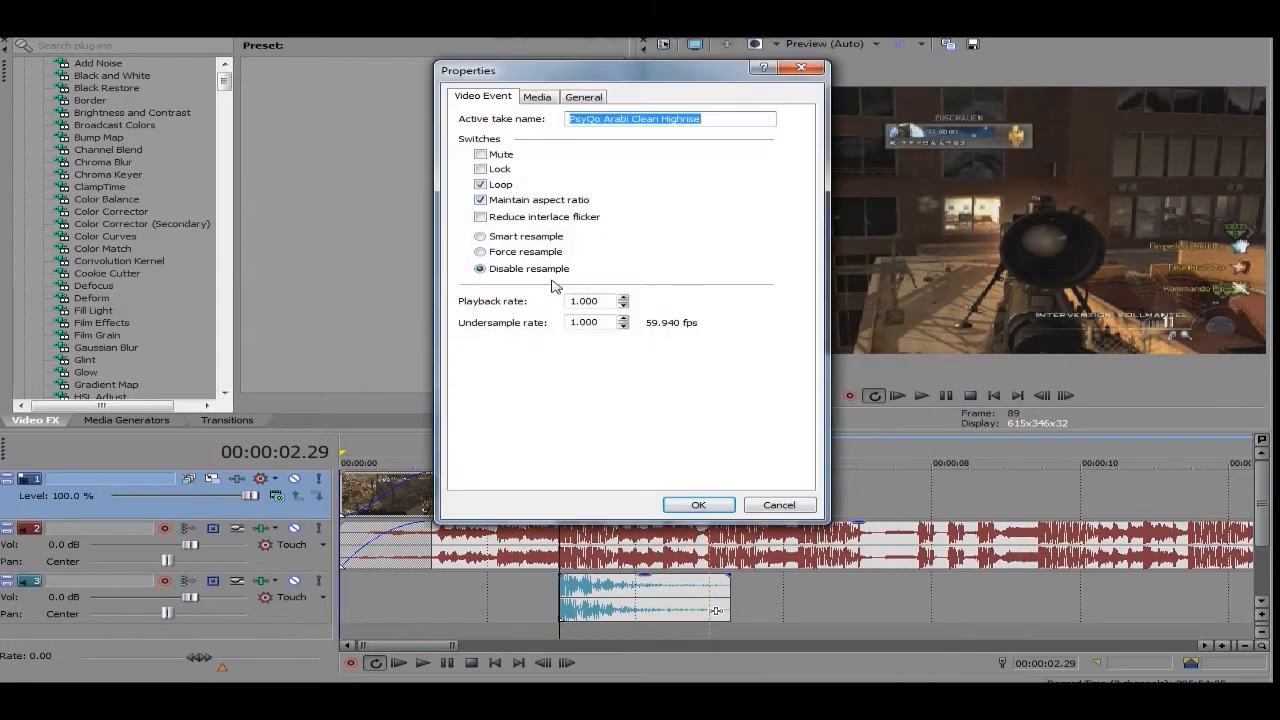
Step: Confirm disabled resample, add a Velocity envelope dipping to about 52%, and preview the ramp
{"action": "left_click", "coordinate": [698, 504]}
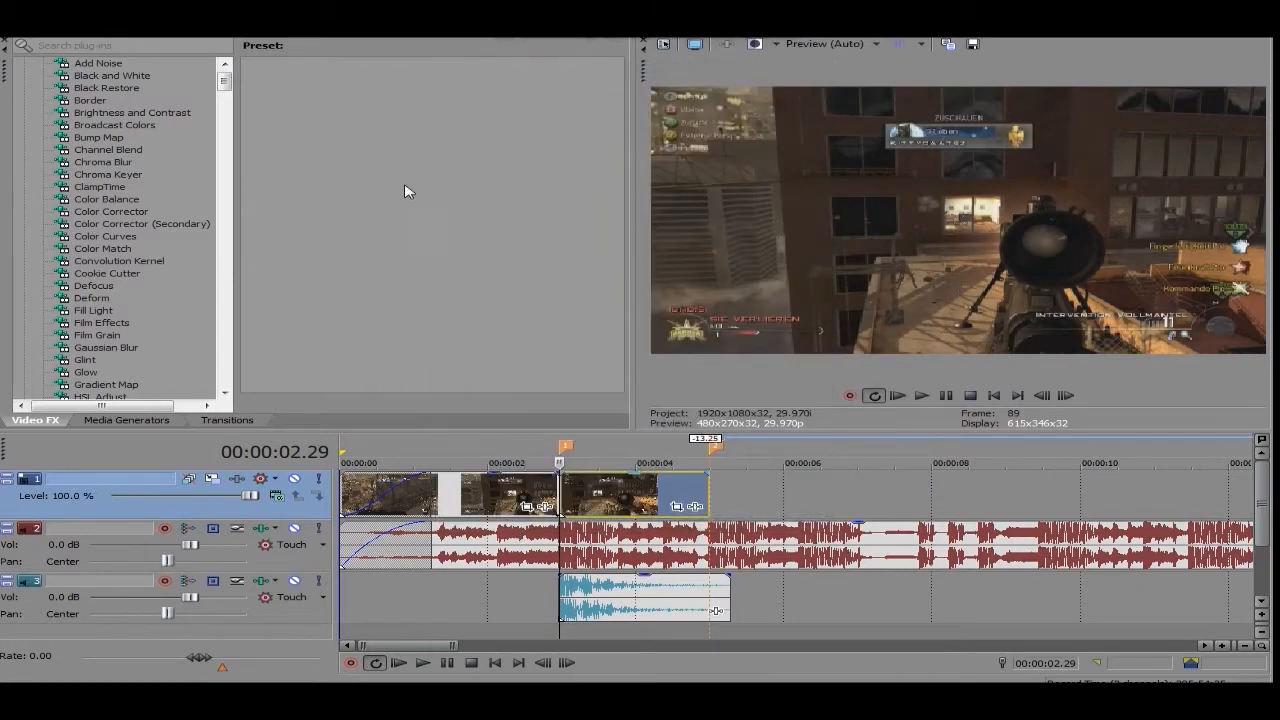
{"action": "right_click", "coordinate": [600, 490]}
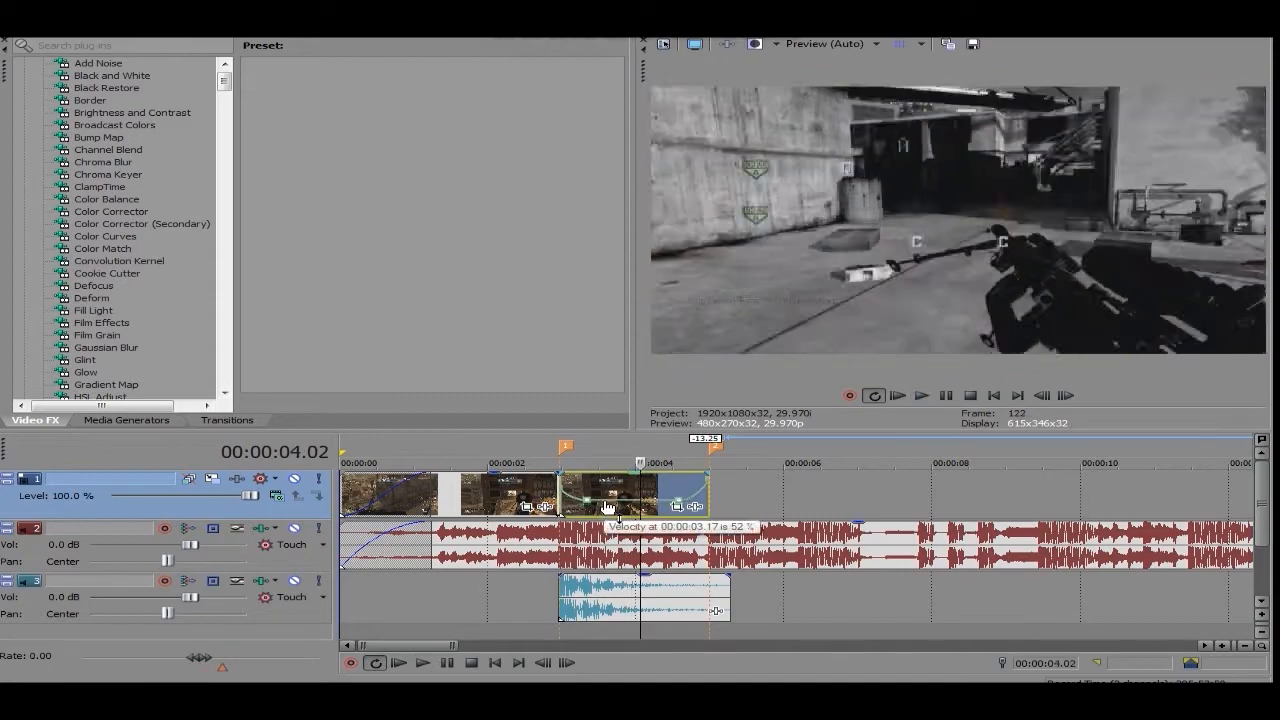
{"action": "left_click", "coordinate": [920, 396]}
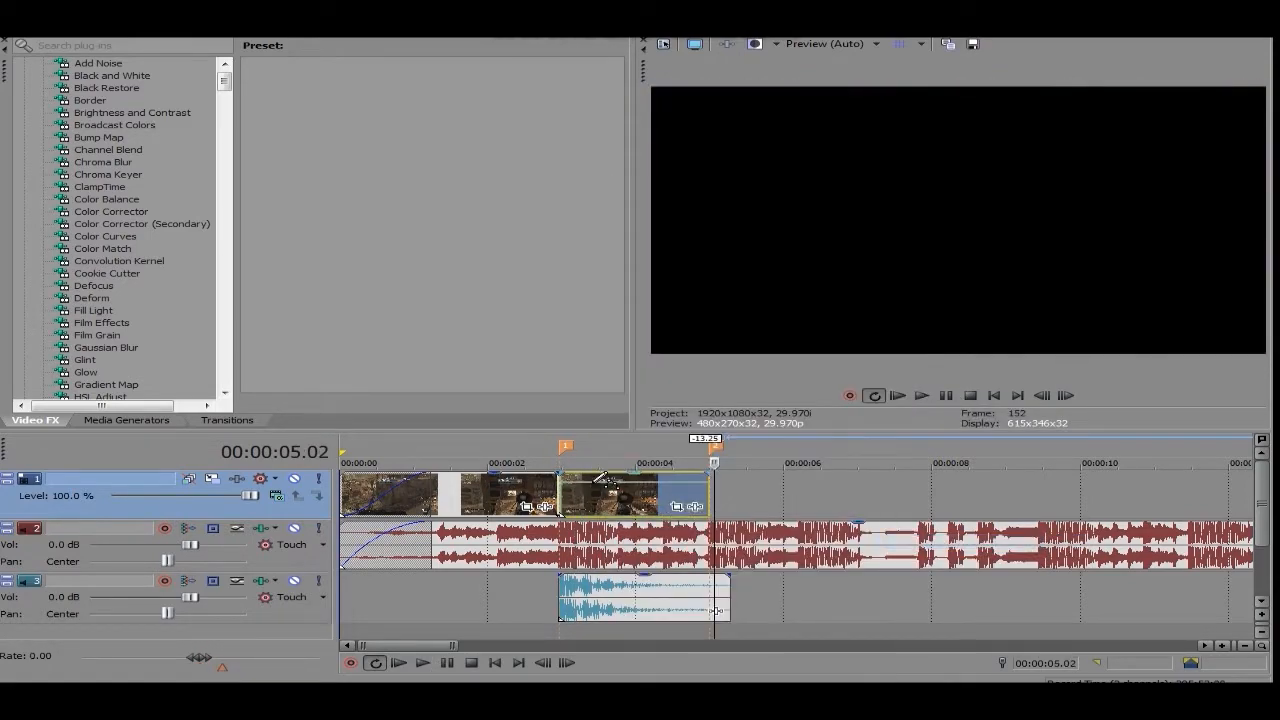
{"action": "left_click", "coordinate": [920, 396]}
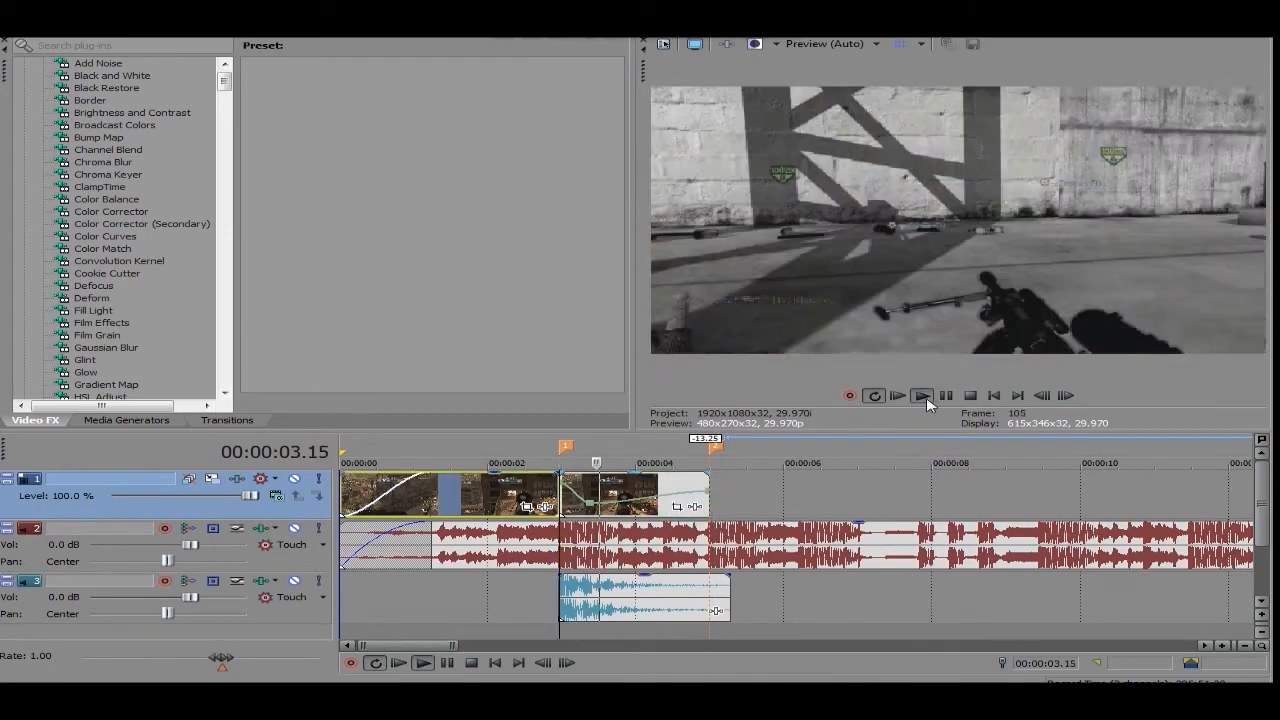
{"action": "left_click", "coordinate": [920, 396]}
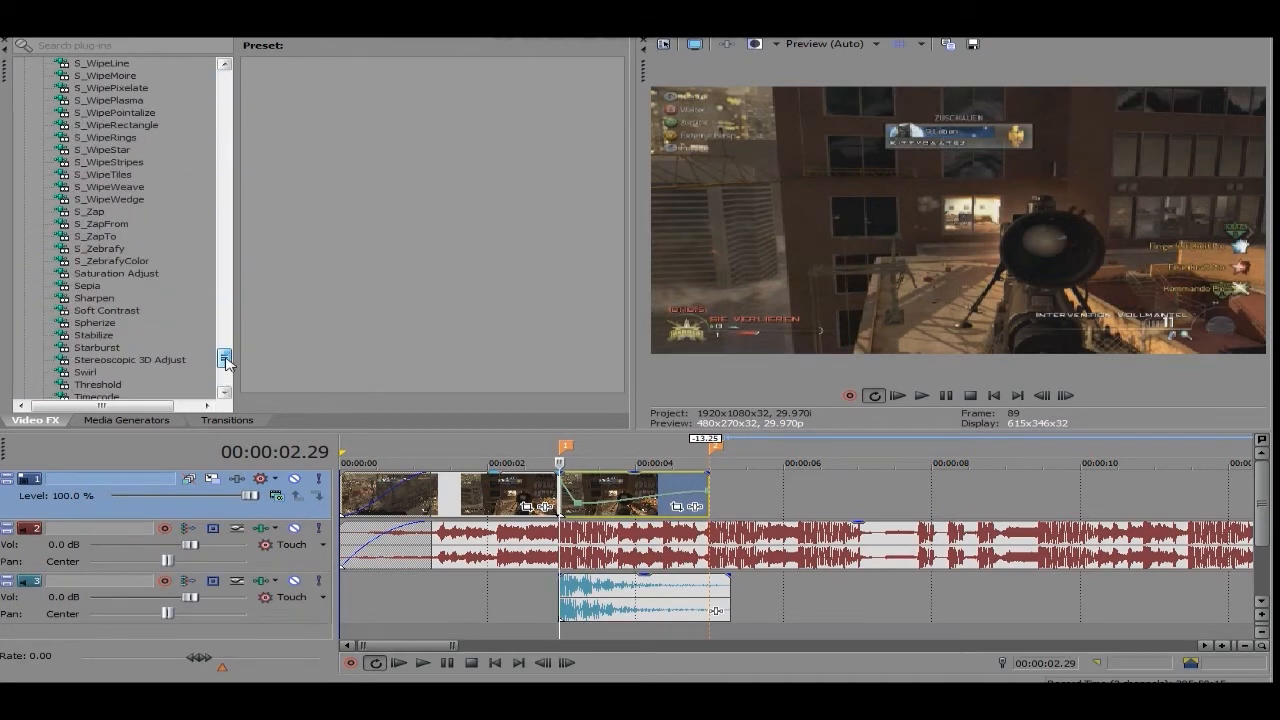
Step: Scroll the Video FX list and select Wave to show its presets
{"action": "left_click", "coordinate": [88, 360]}
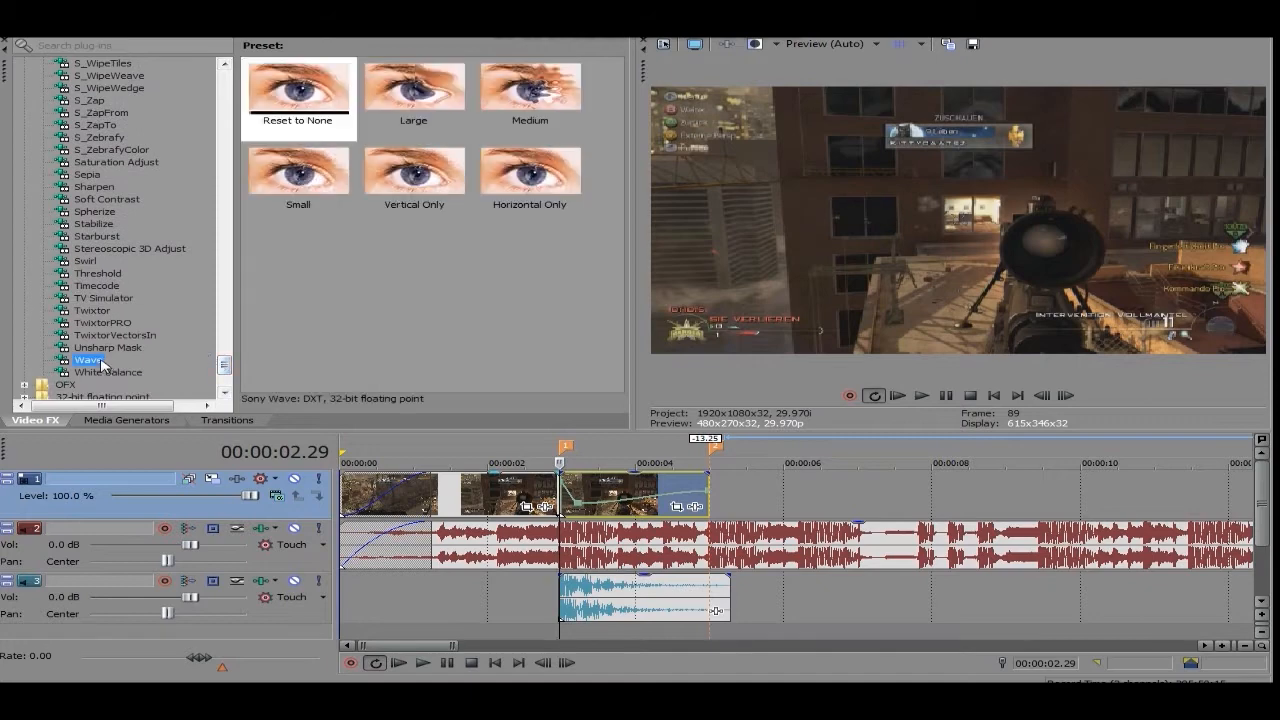
{"action": "left_click", "coordinate": [412, 96]}
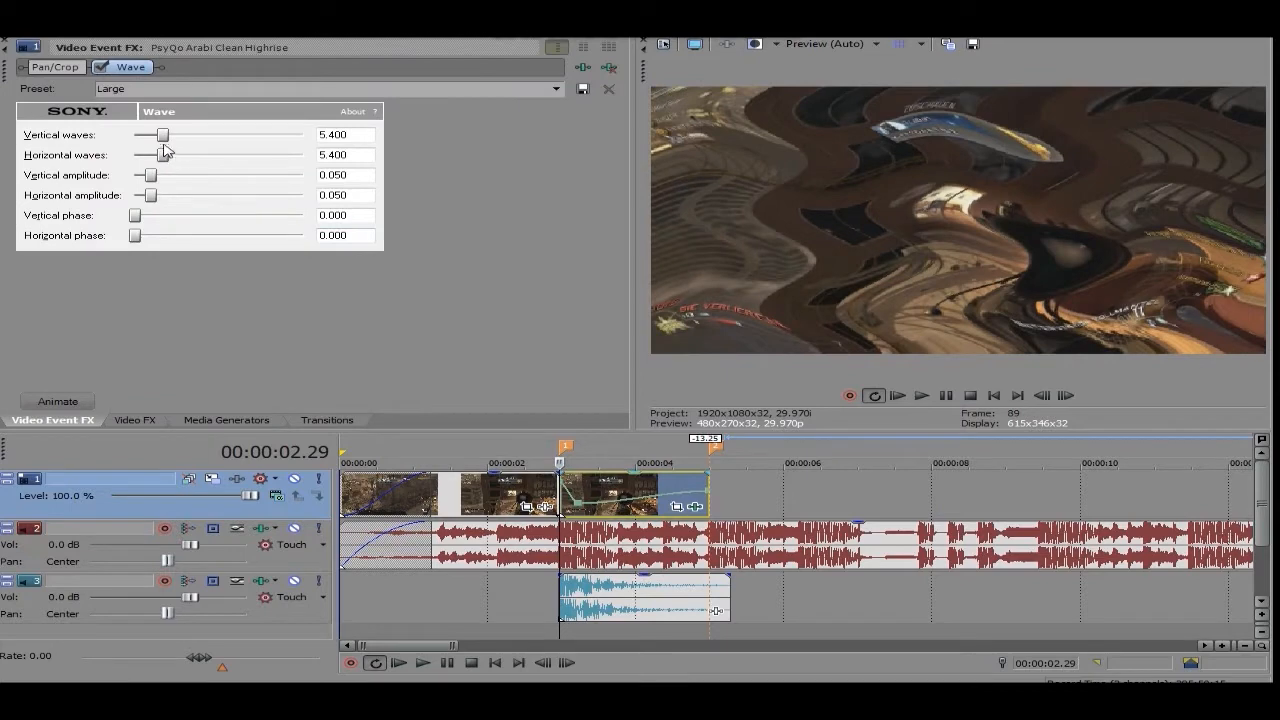
{"action": "mouse_move", "coordinate": [156, 178]}
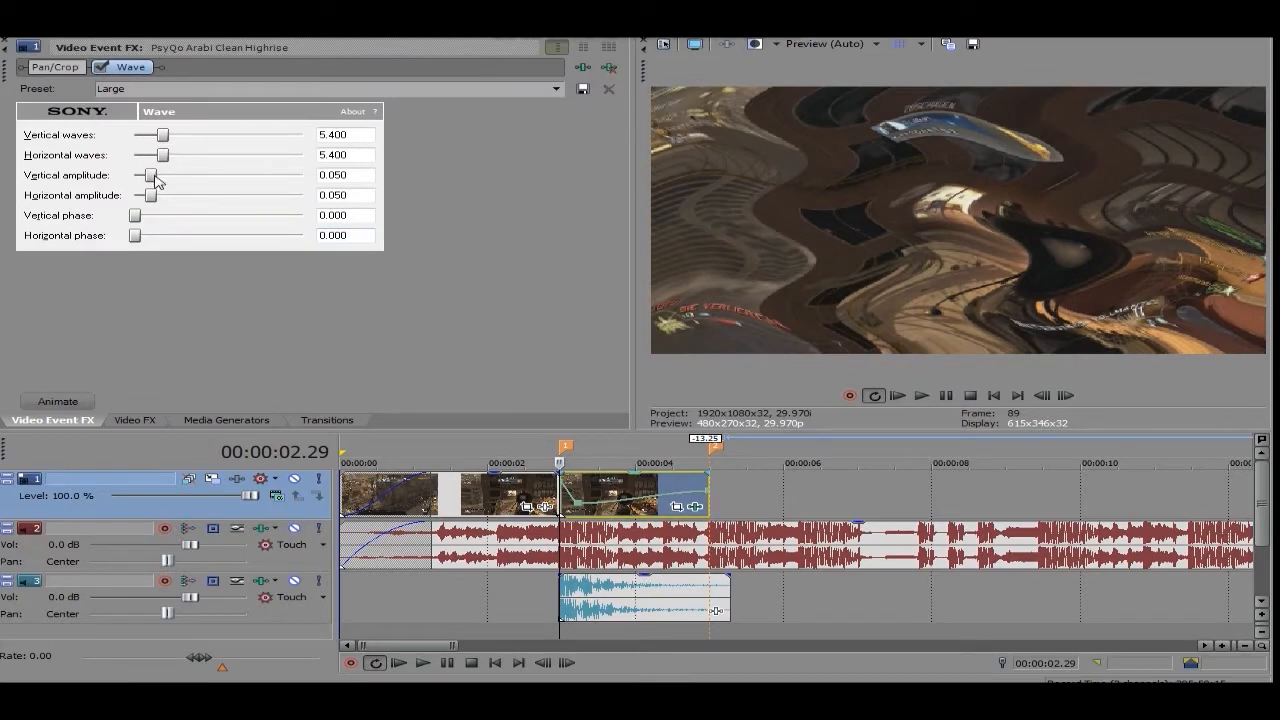
Step: Set Wave to 2.280 vertical waves, 0.033 vertical amplitude and 0.000 horizontal amplitude
{"action": "left_click_drag", "start_coordinate": [152, 176], "coordinate": [150, 176]}
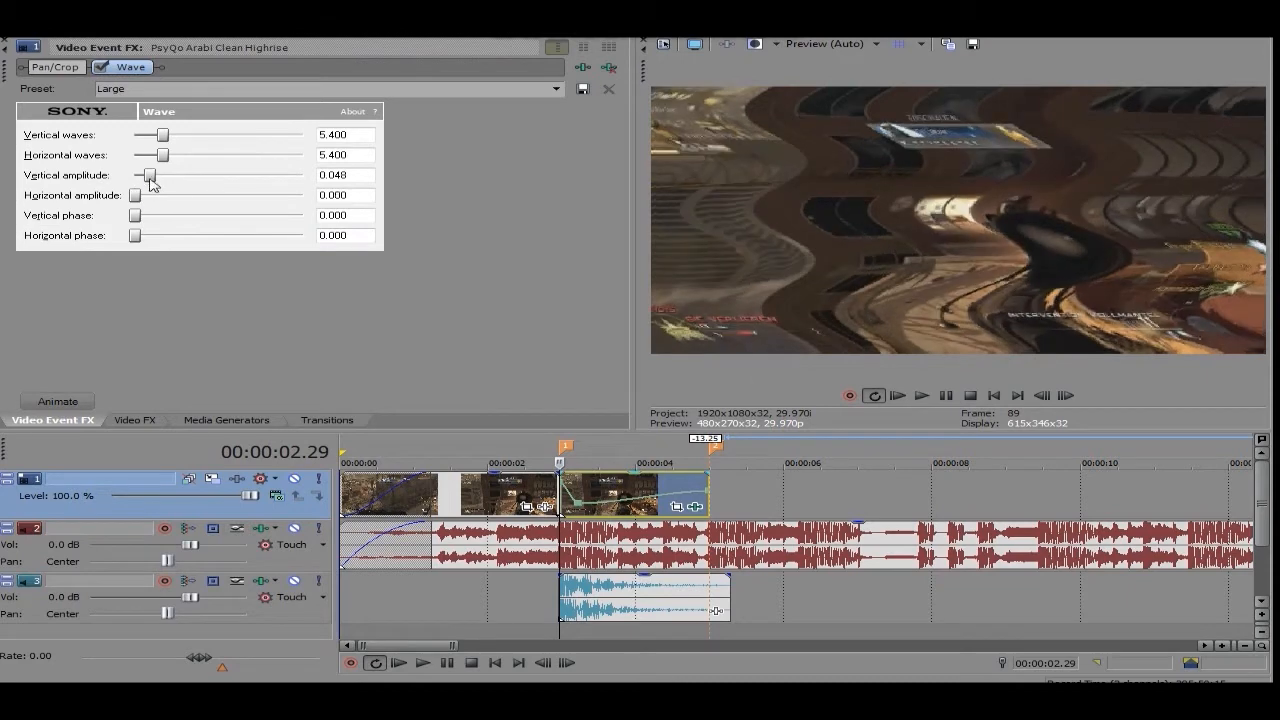
{"action": "left_click_drag", "start_coordinate": [150, 176], "coordinate": [144, 176]}
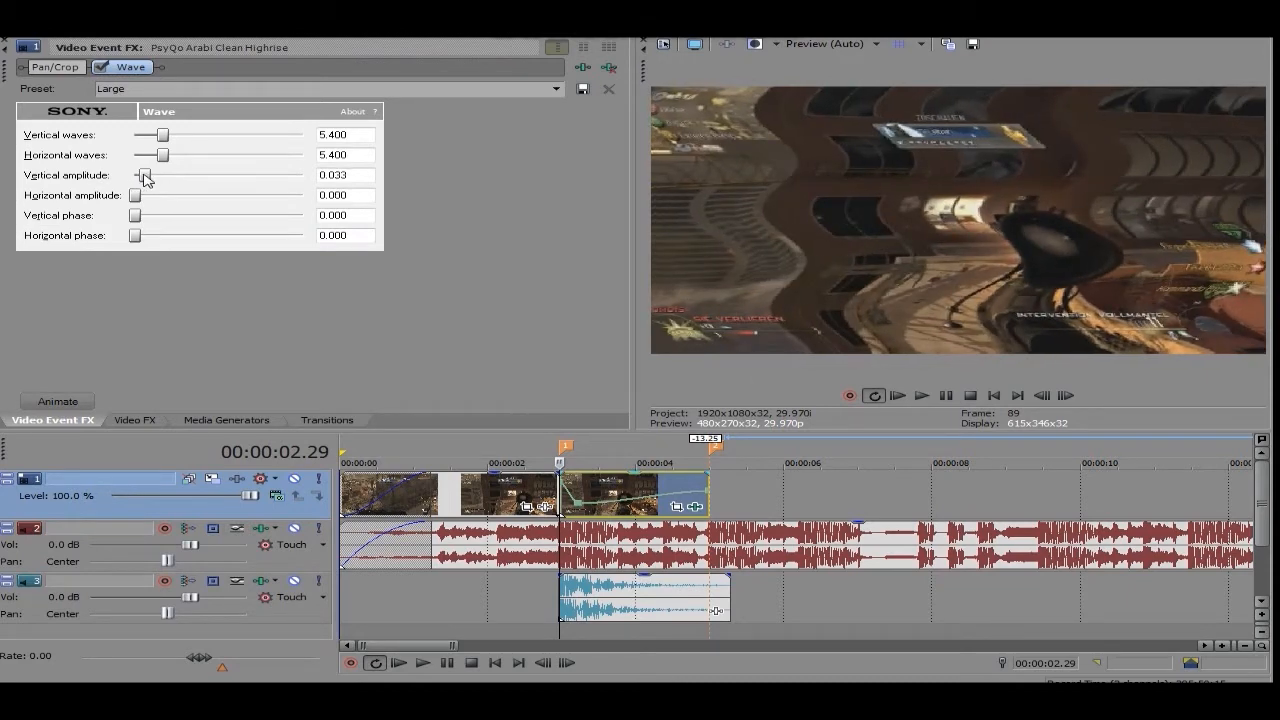
{"action": "left_click_drag", "start_coordinate": [144, 136], "coordinate": [164, 136]}
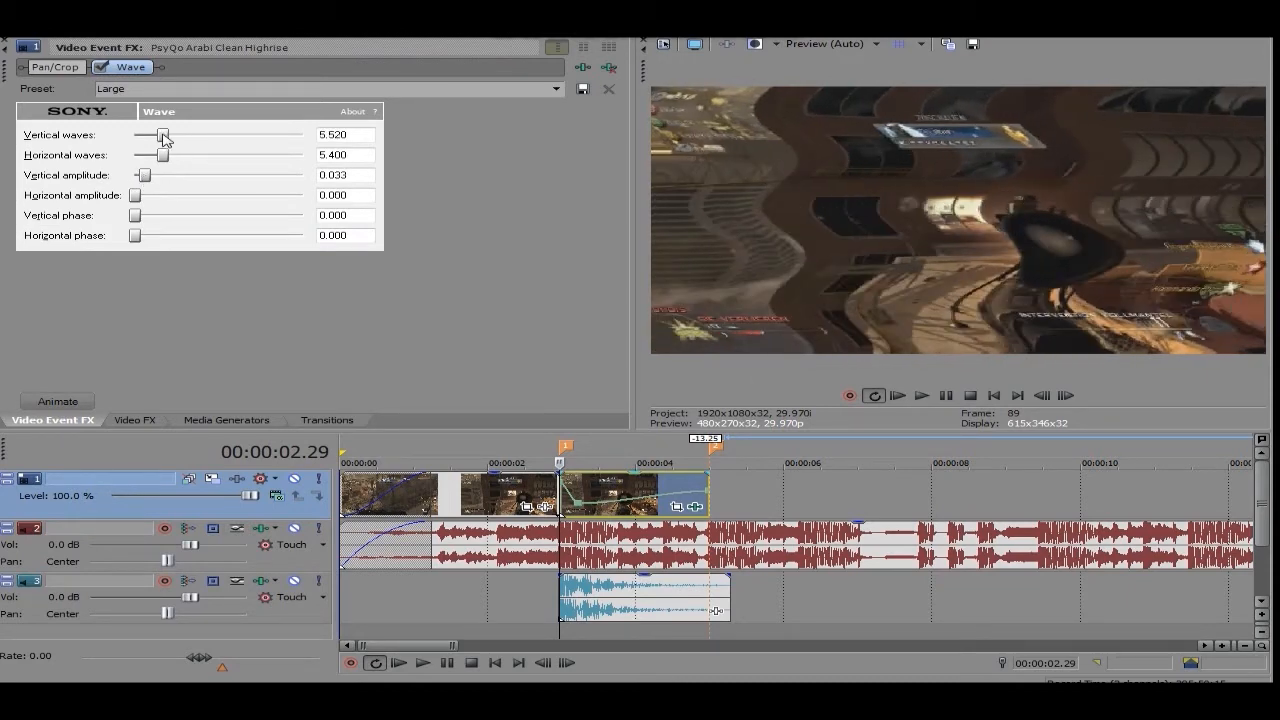
{"action": "left_click_drag", "start_coordinate": [164, 136], "coordinate": [150, 136]}
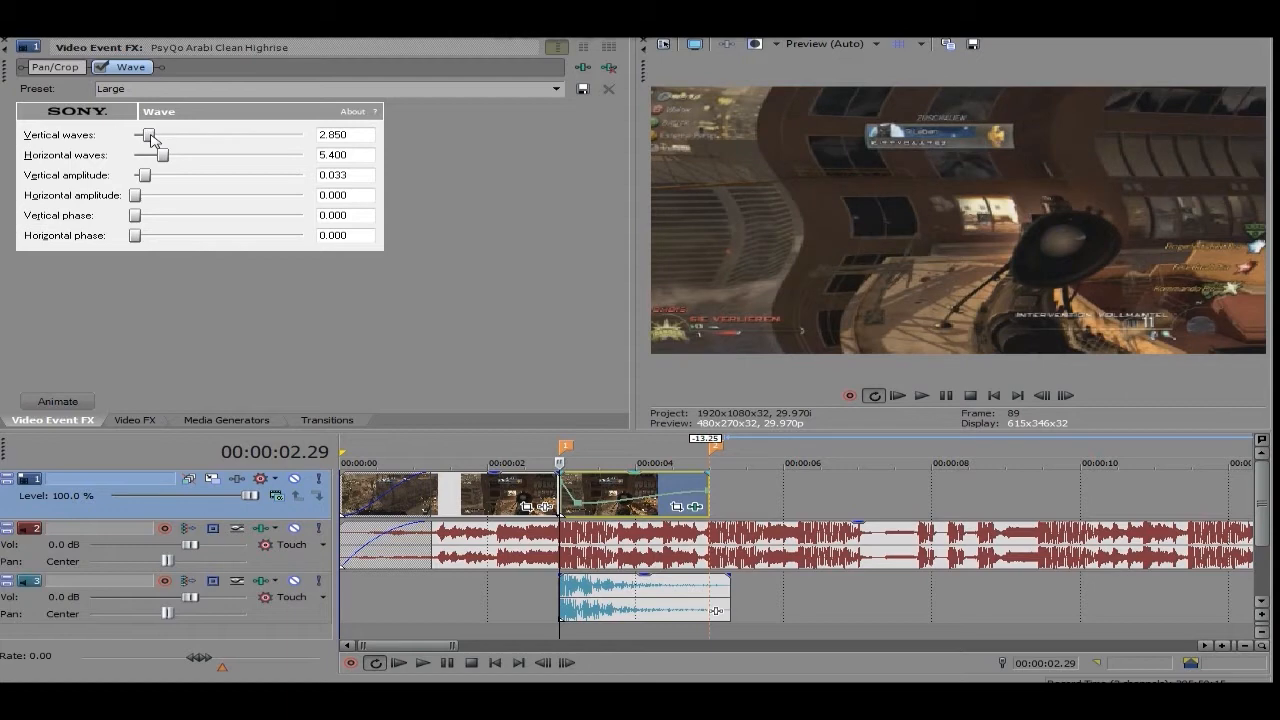
{"action": "mouse_move", "coordinate": [156, 144]}
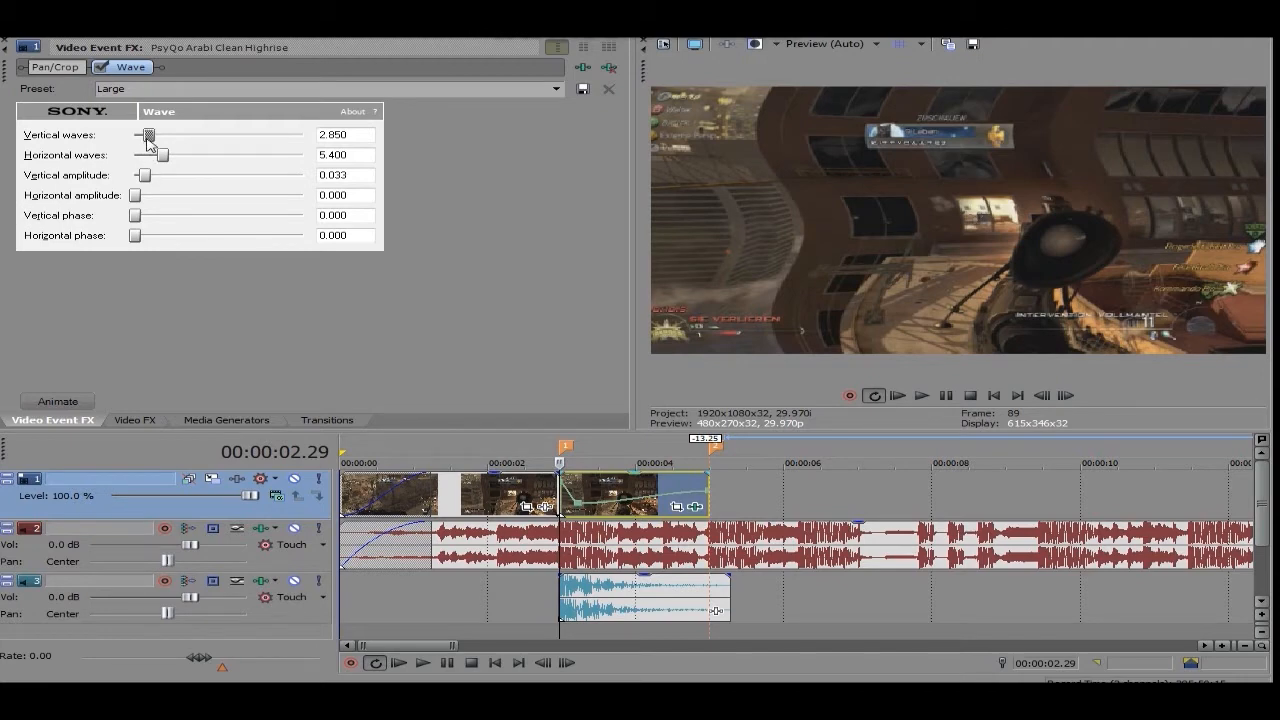
{"action": "left_click_drag", "start_coordinate": [148, 136], "coordinate": [144, 136]}
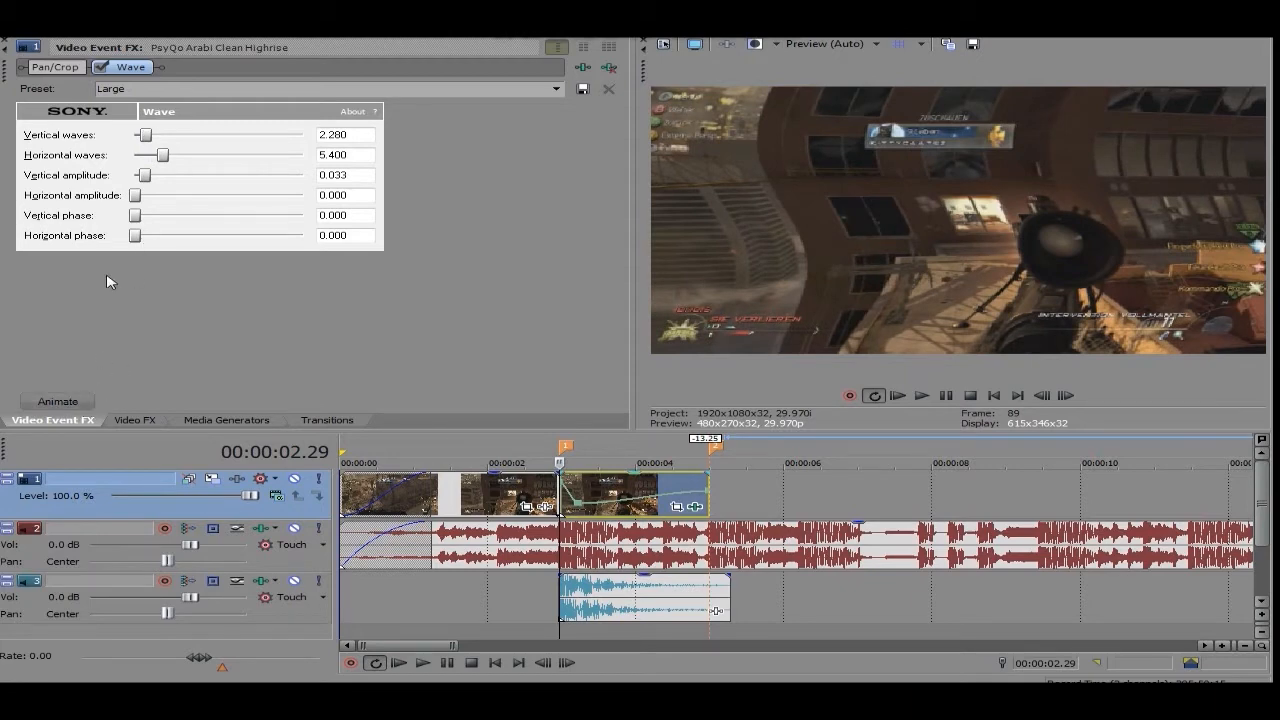
Step: Animate Wave with vertical waves dropping to 0.025 at 00:00:02.00 and set the keyframe fade type
{"action": "left_click", "coordinate": [56, 400]}
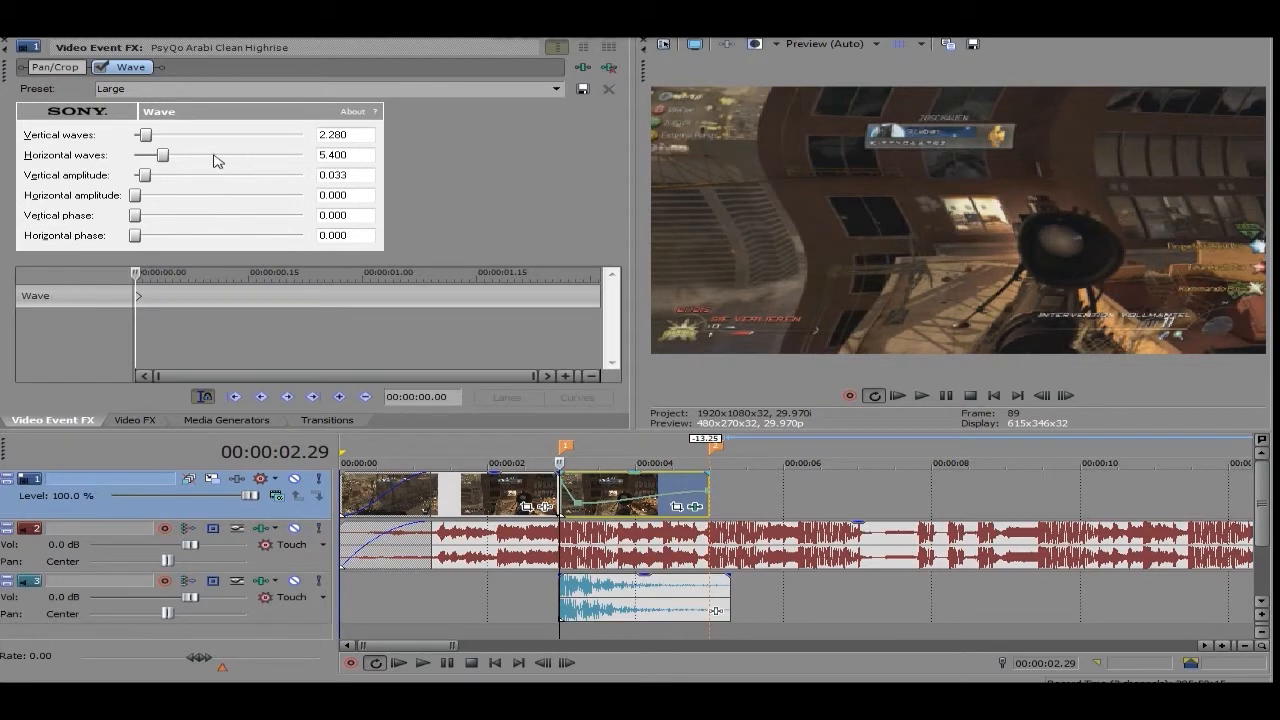
{"action": "mouse_move", "coordinate": [250, 260]}
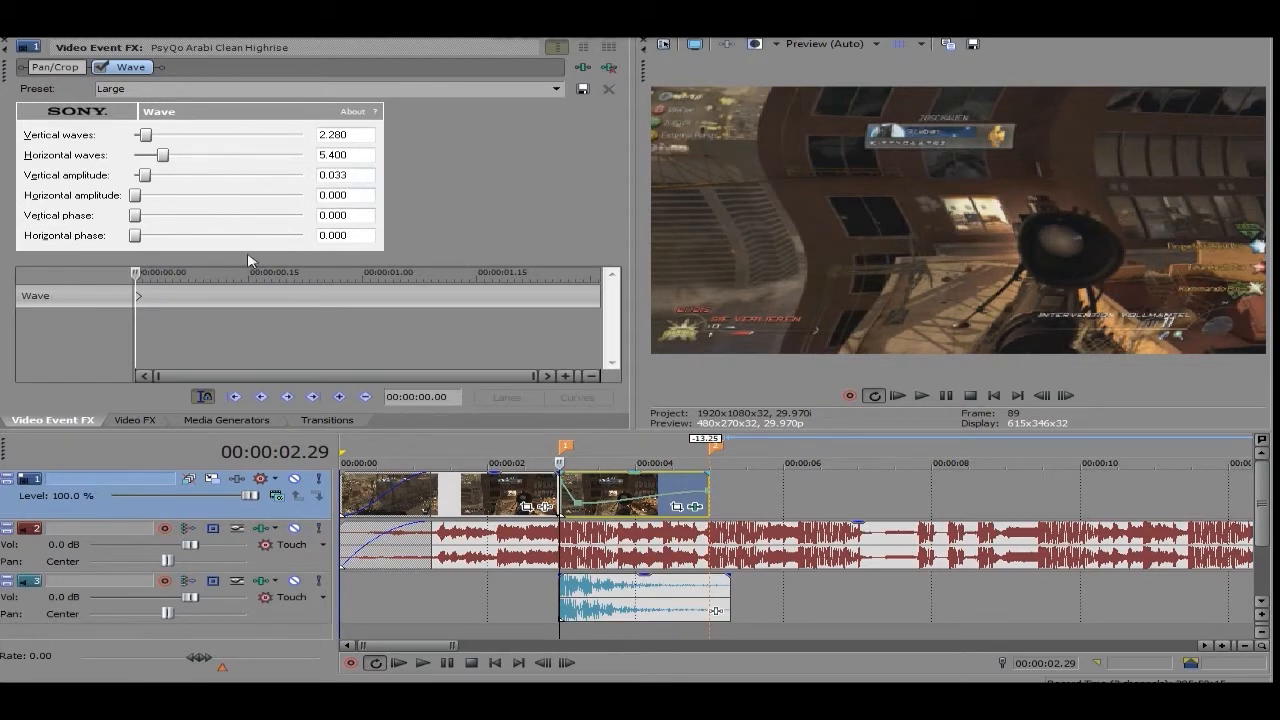
{"action": "mouse_move", "coordinate": [150, 290]}
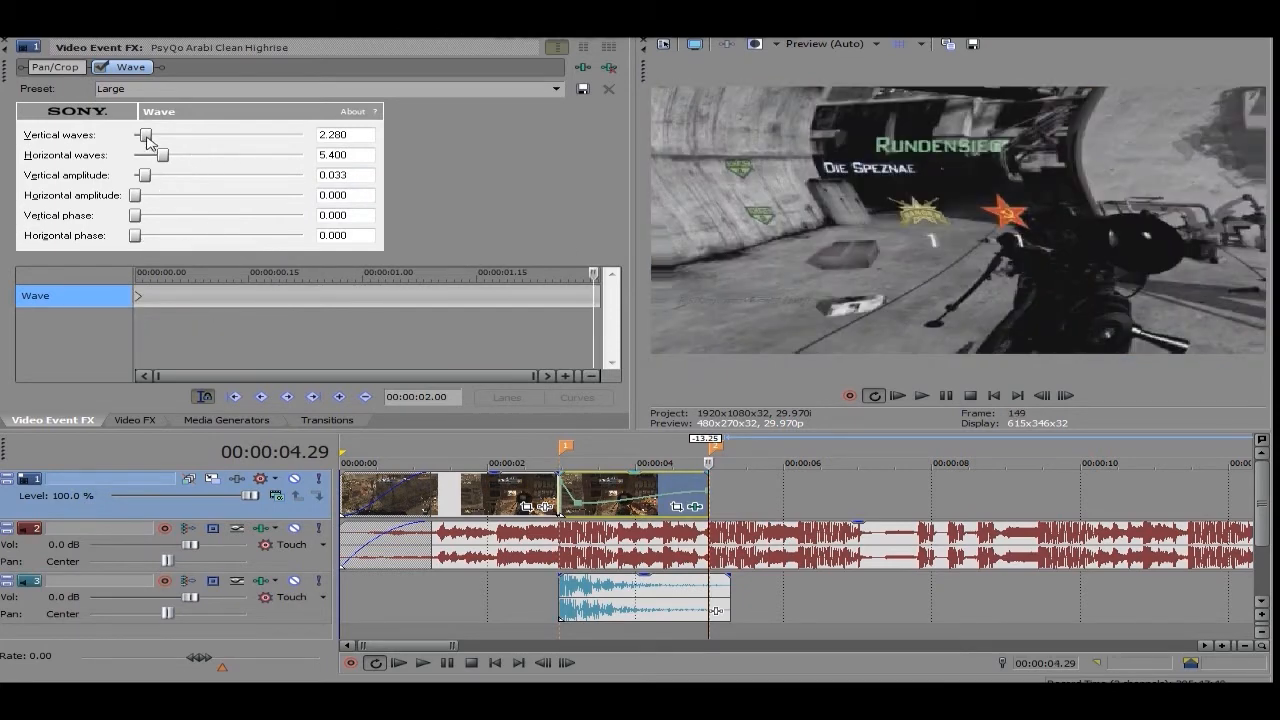
{"action": "left_click_drag", "start_coordinate": [148, 136], "coordinate": [136, 136]}
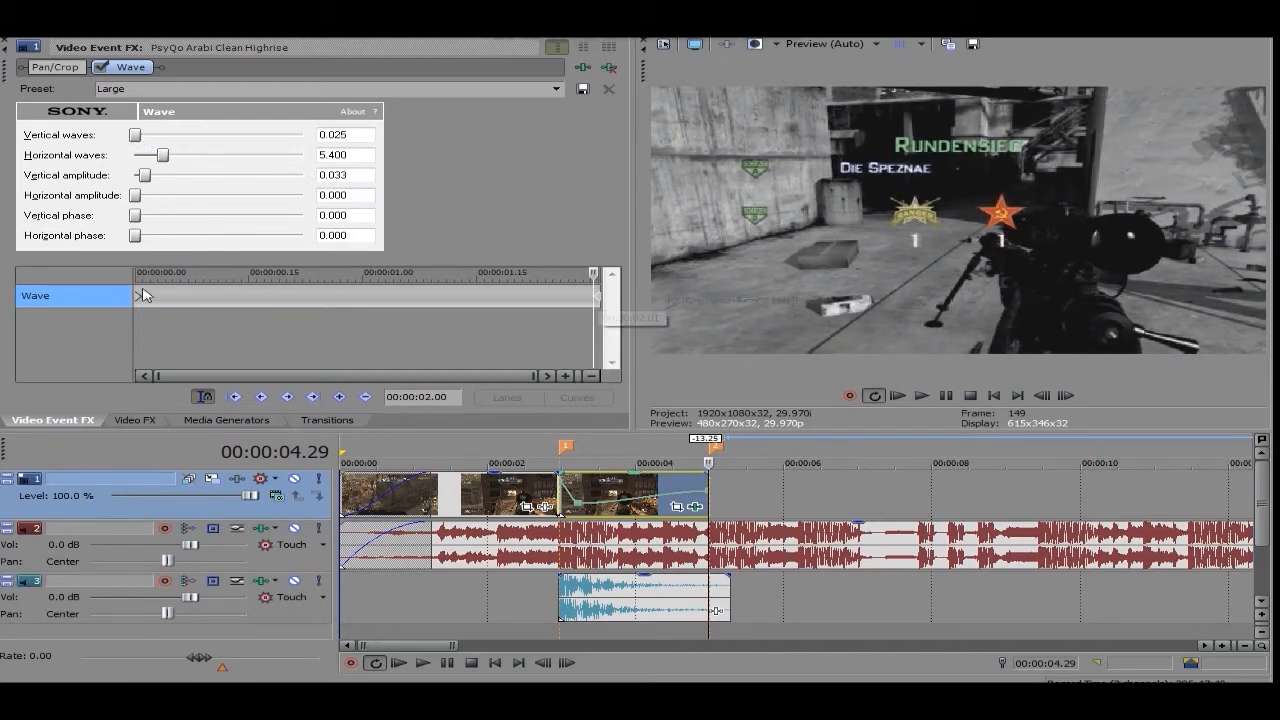
{"action": "right_click", "coordinate": [144, 296]}
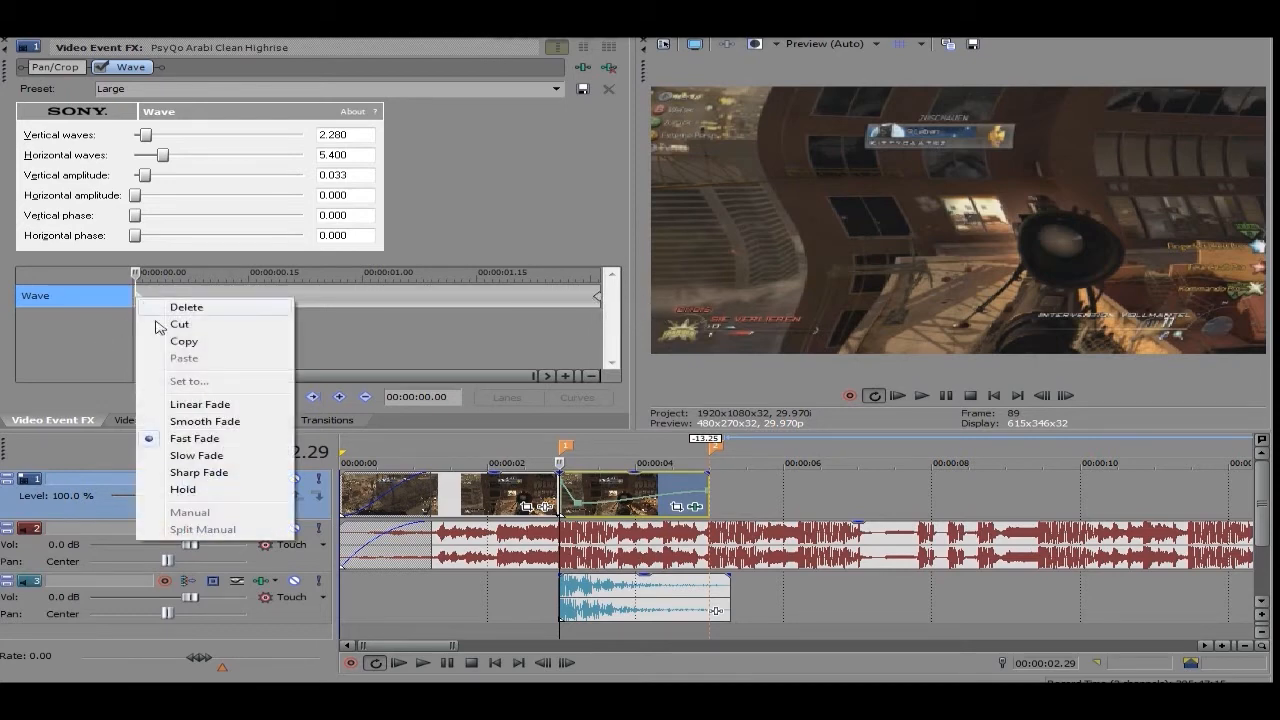
{"action": "left_click", "coordinate": [598, 292]}
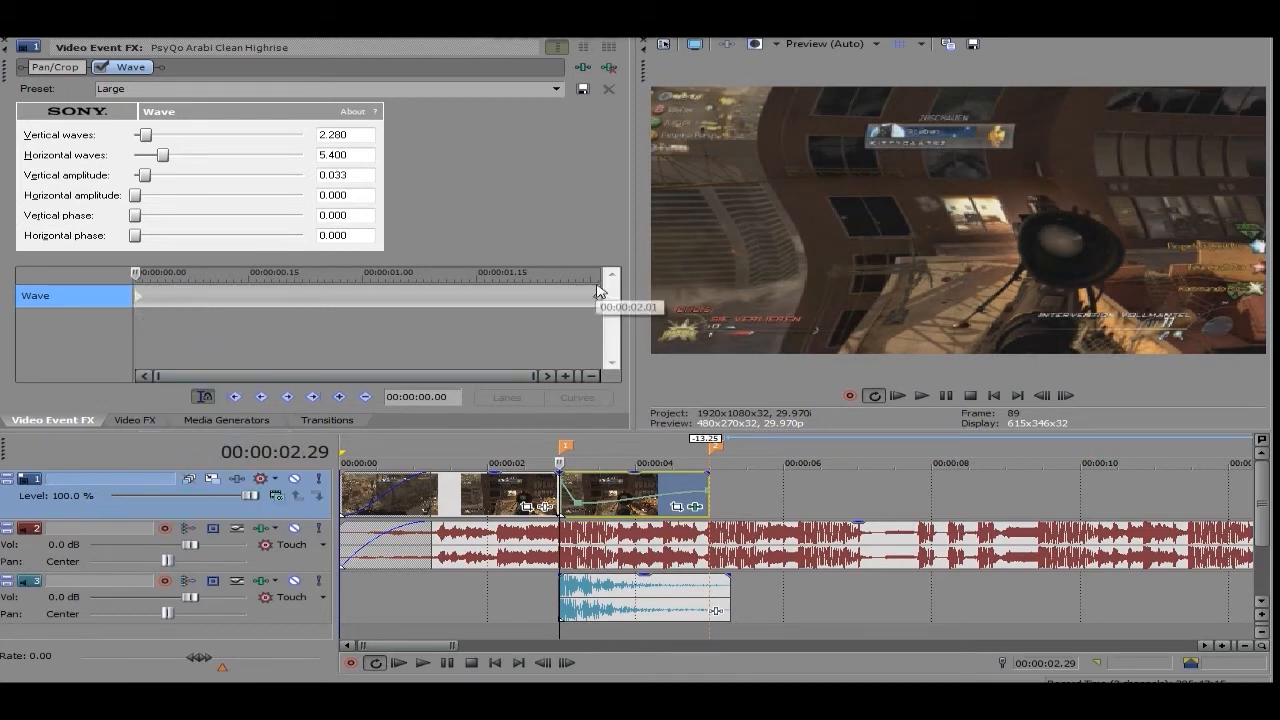
{"action": "right_click", "coordinate": [620, 296]}
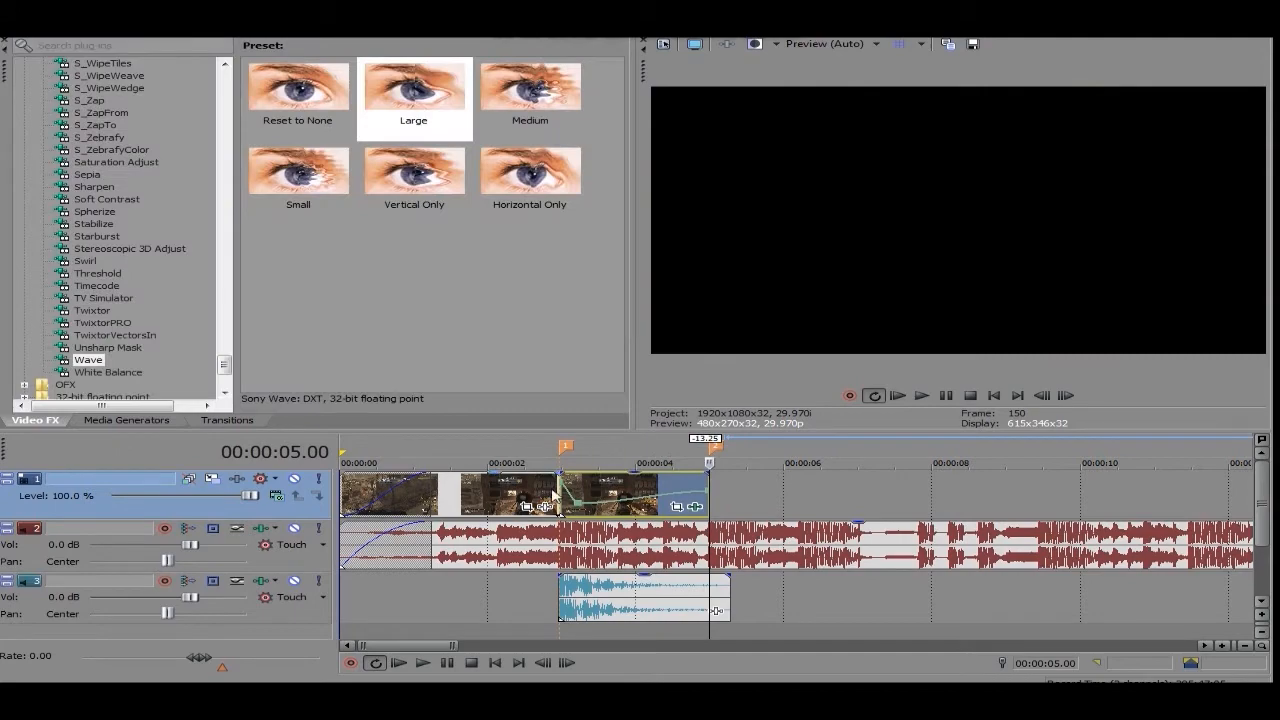
Step: Play back the clip with its animated wave, stop, and bring up Event Pan/Crop
{"action": "left_click", "coordinate": [920, 396]}
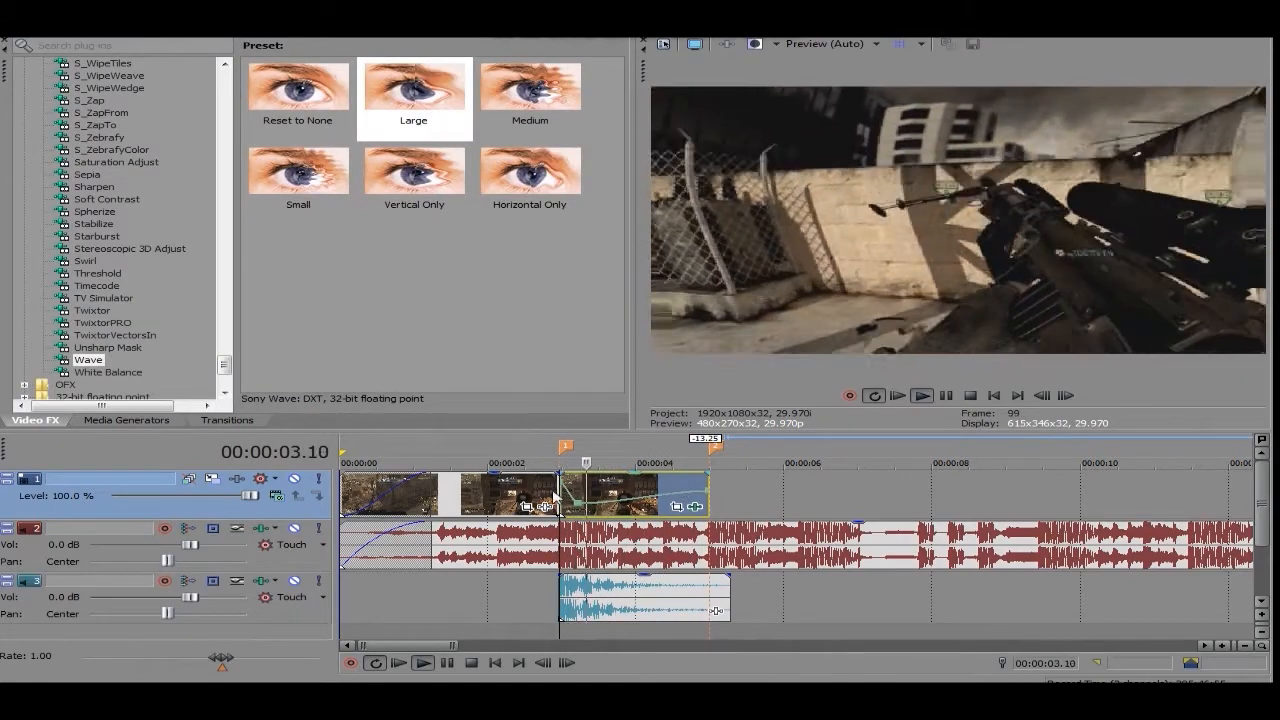
{"action": "left_click", "coordinate": [920, 396]}
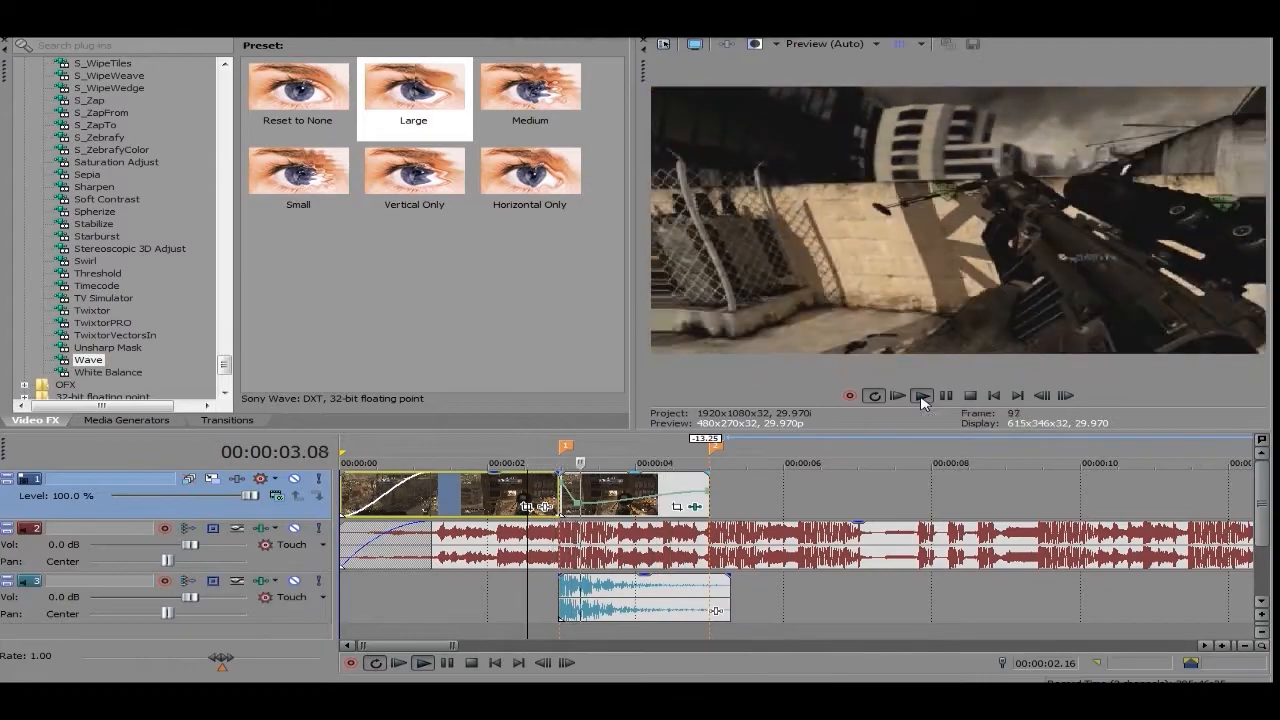
{"action": "left_click", "coordinate": [920, 396]}
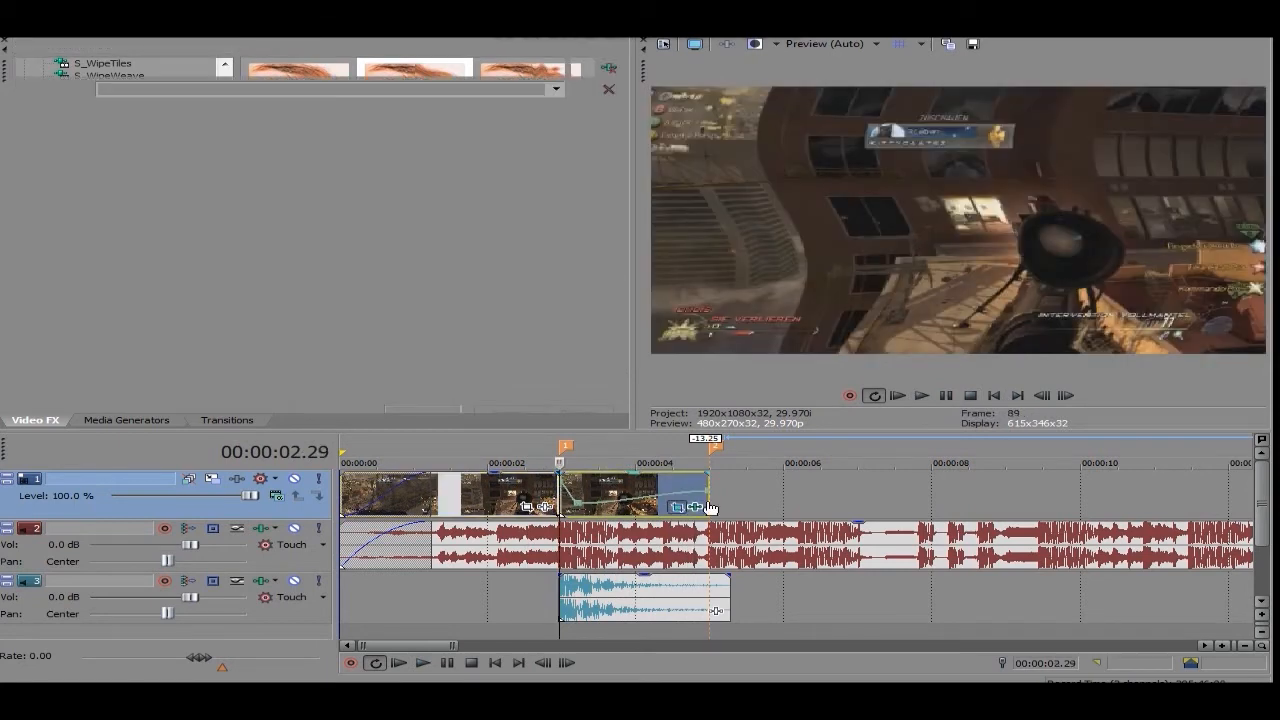
{"action": "left_click", "coordinate": [676, 508]}
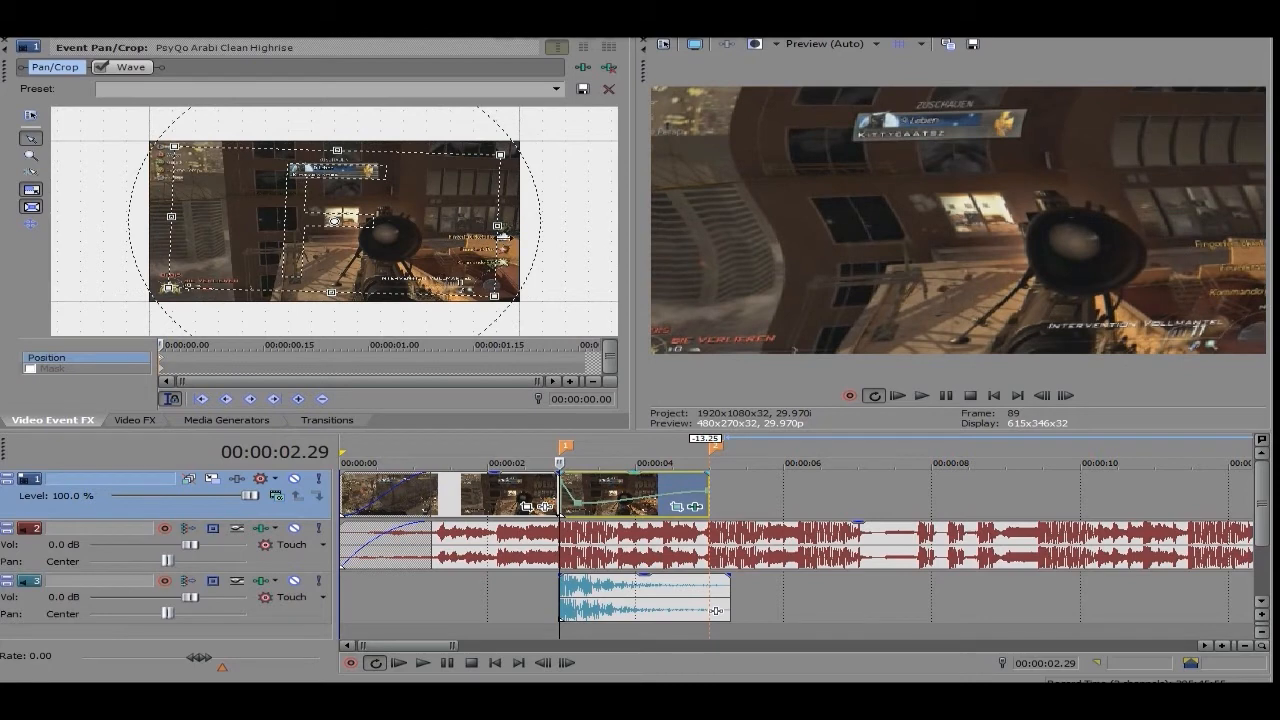
{"action": "mouse_move", "coordinate": [518, 260]}
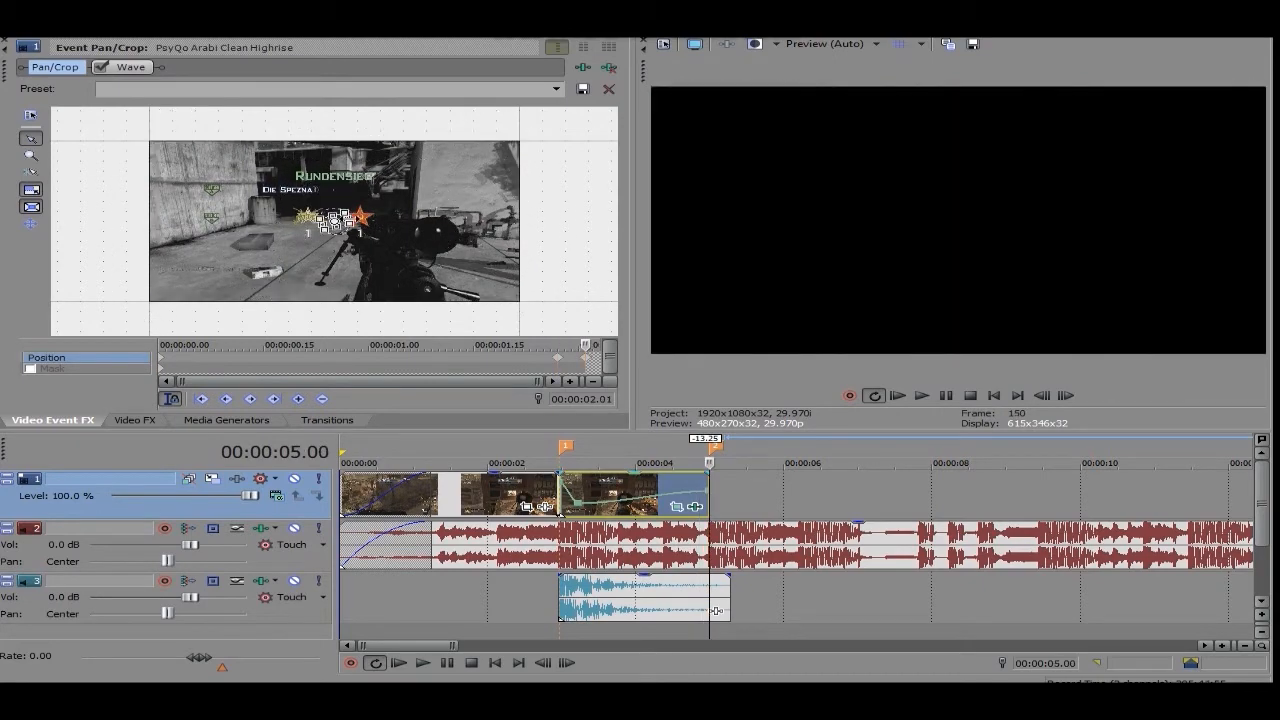
Step: Shrink the crop frame at a later keyframe for a push-in zoom and choose its interpolation
{"action": "left_click", "coordinate": [920, 396]}
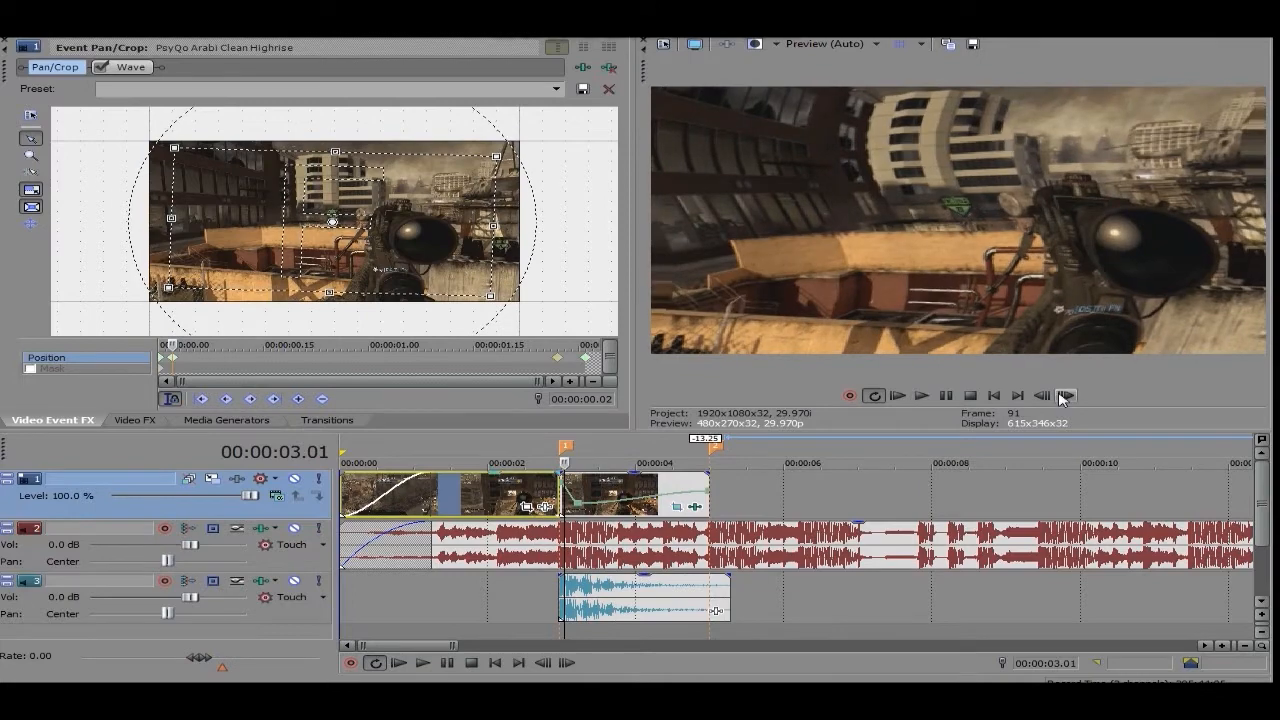
{"action": "right_click", "coordinate": [192, 358]}
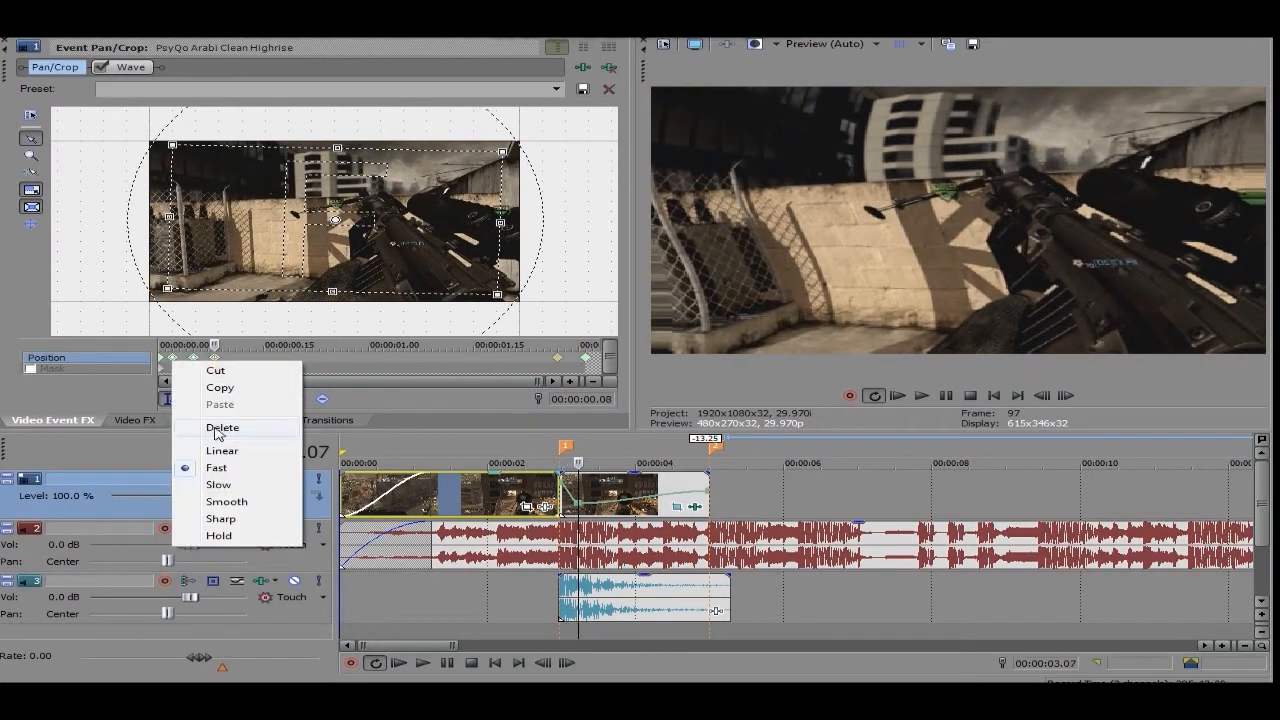